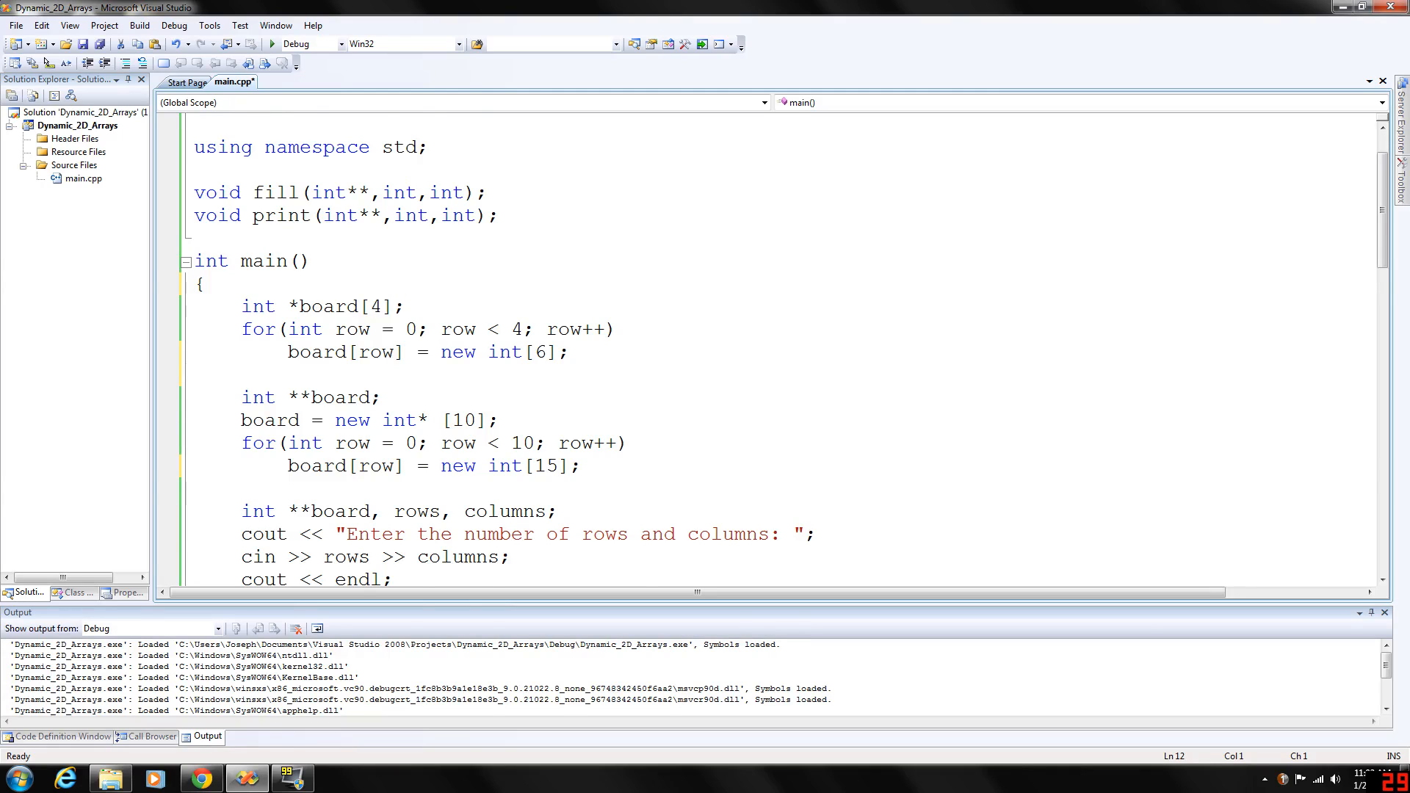
# - Review the example board declarations and allocation lines at the start of main, selecting int **board and board
pyautogui.scroll(3)
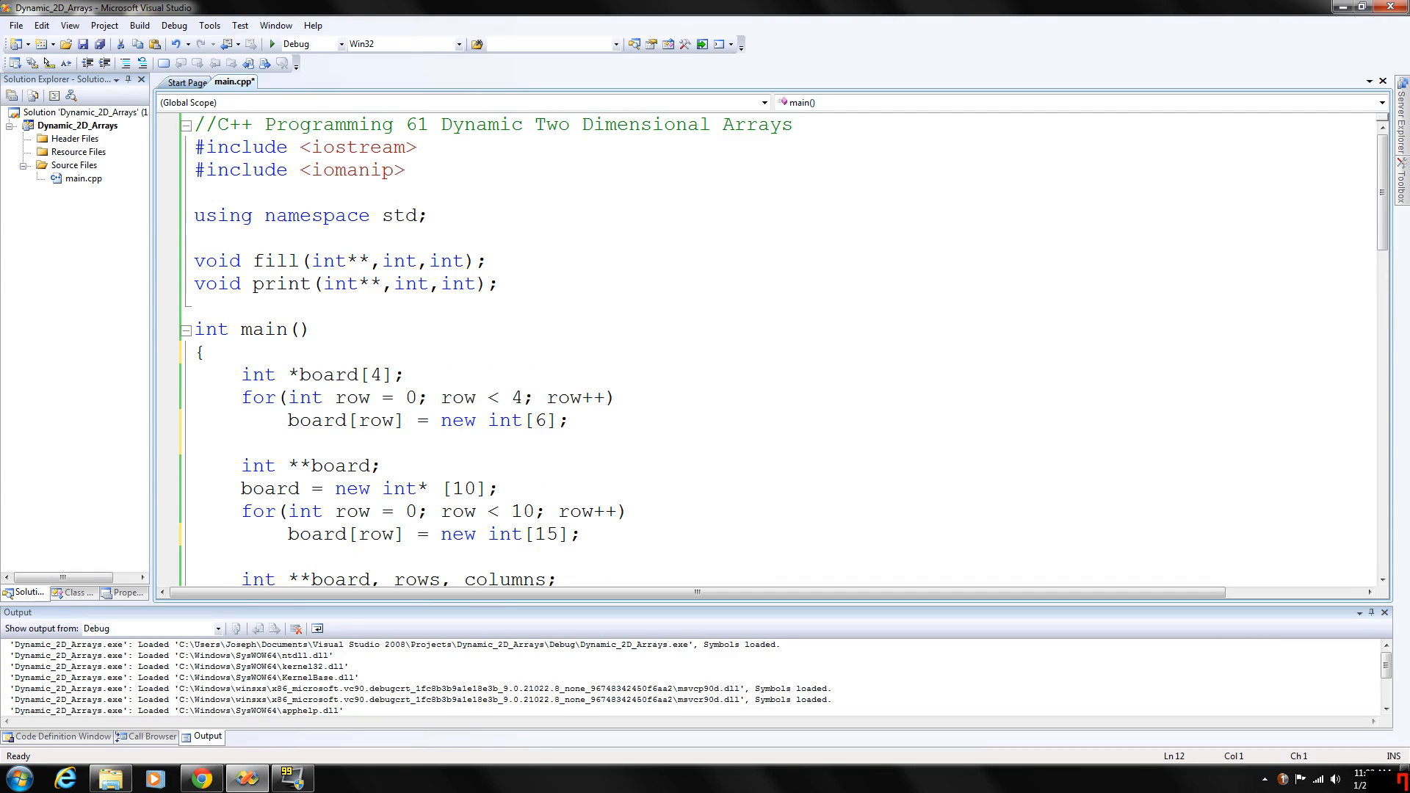
pyautogui.click(196, 374)
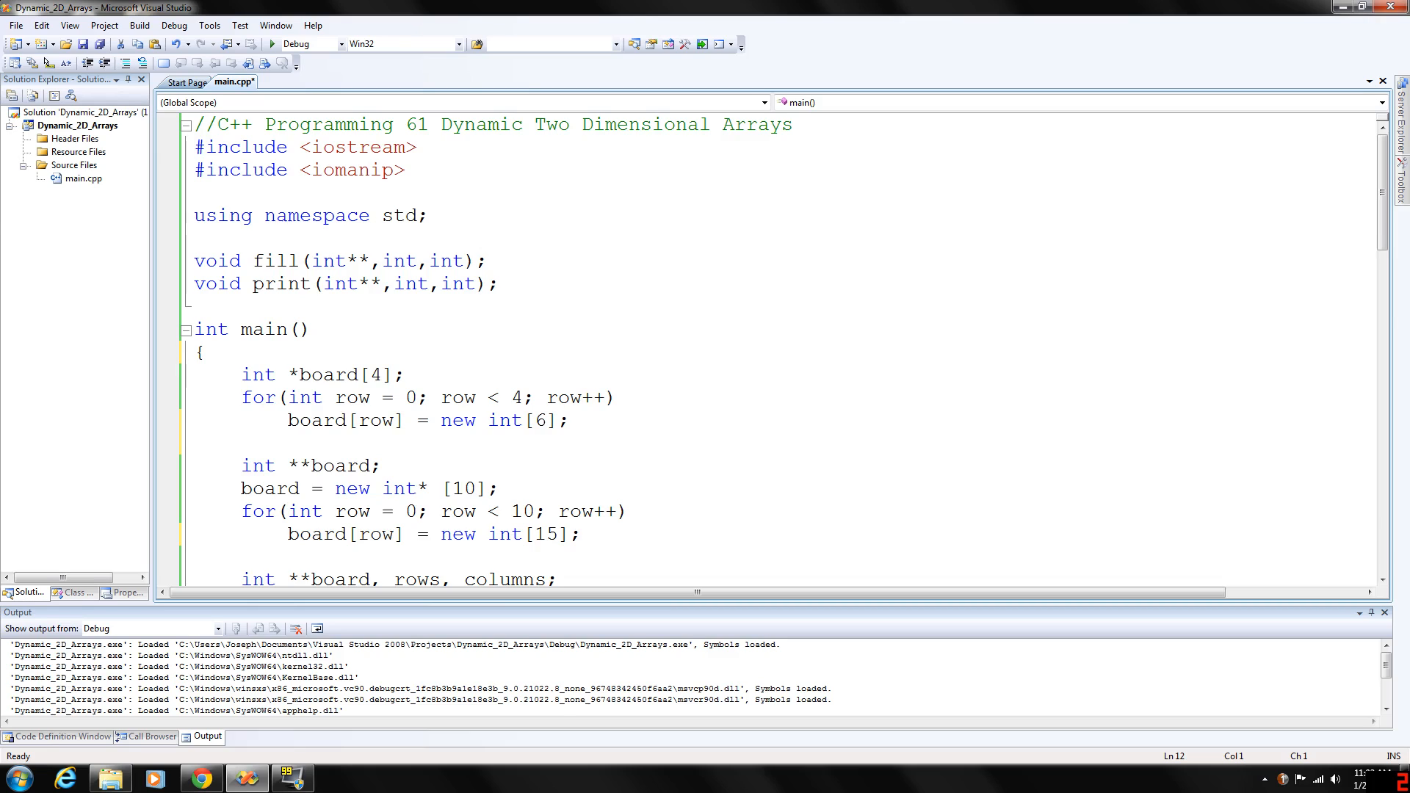
pyautogui.scroll(-3)
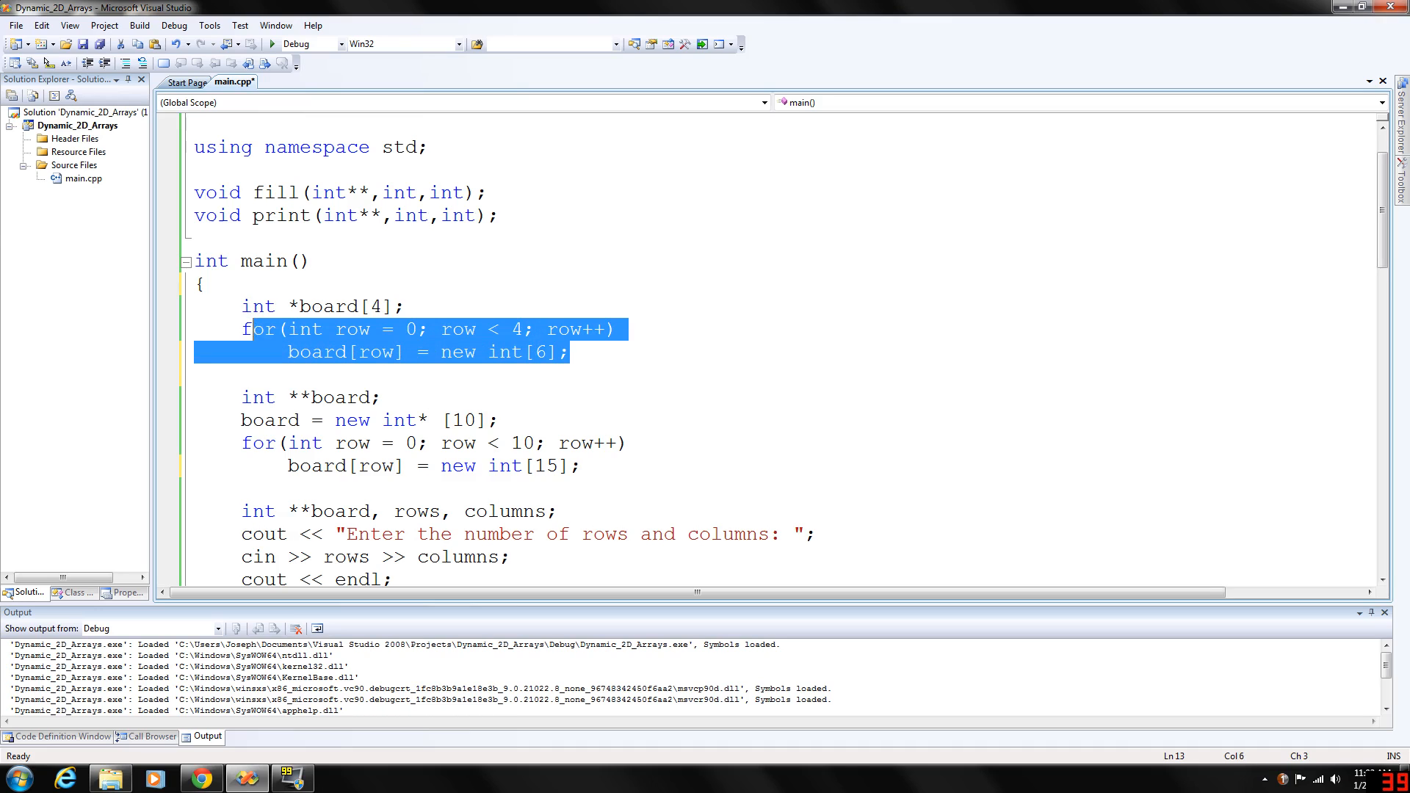
pyautogui.click(570, 351)
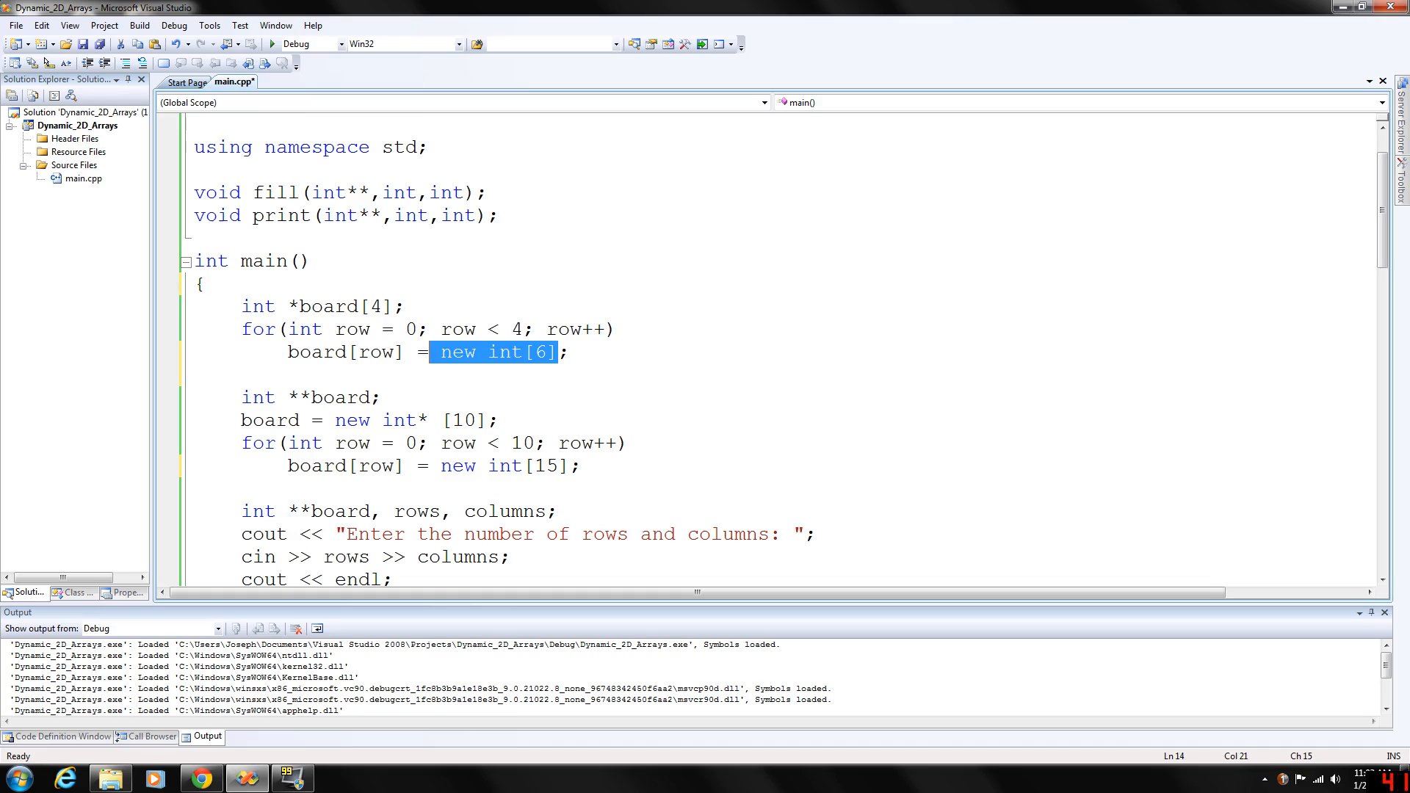
pyautogui.doubleClick(345, 351)
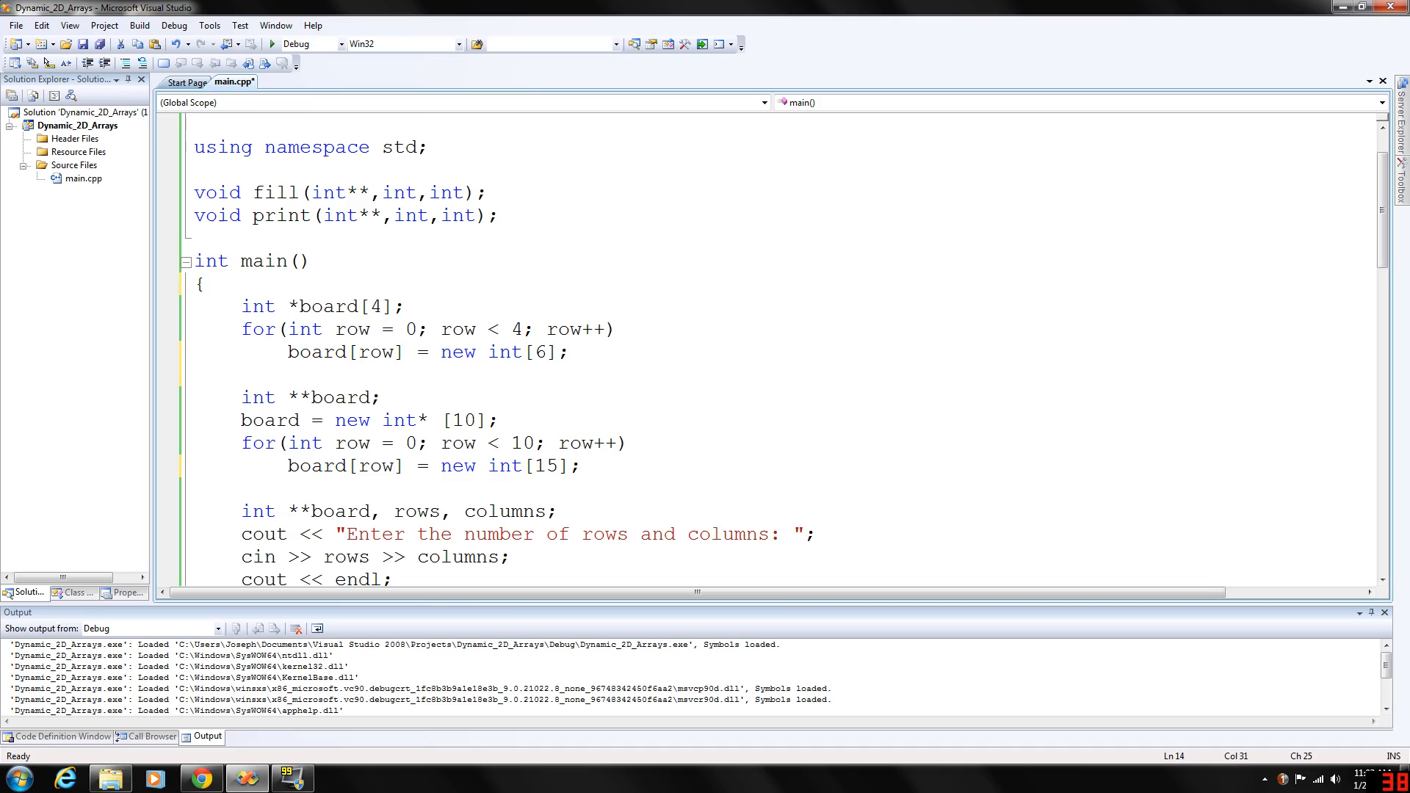
pyautogui.doubleClick(532, 352)
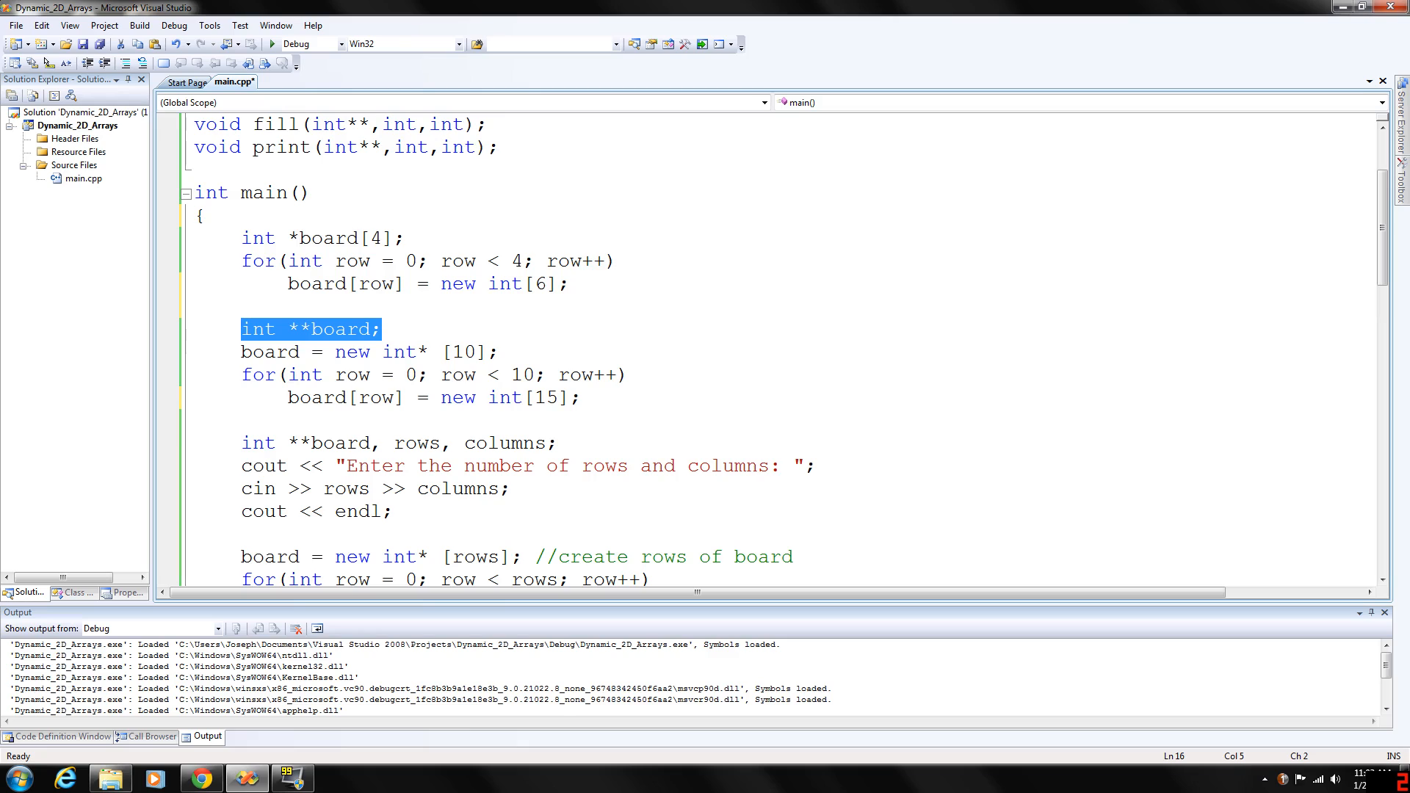
pyautogui.click(367, 328)
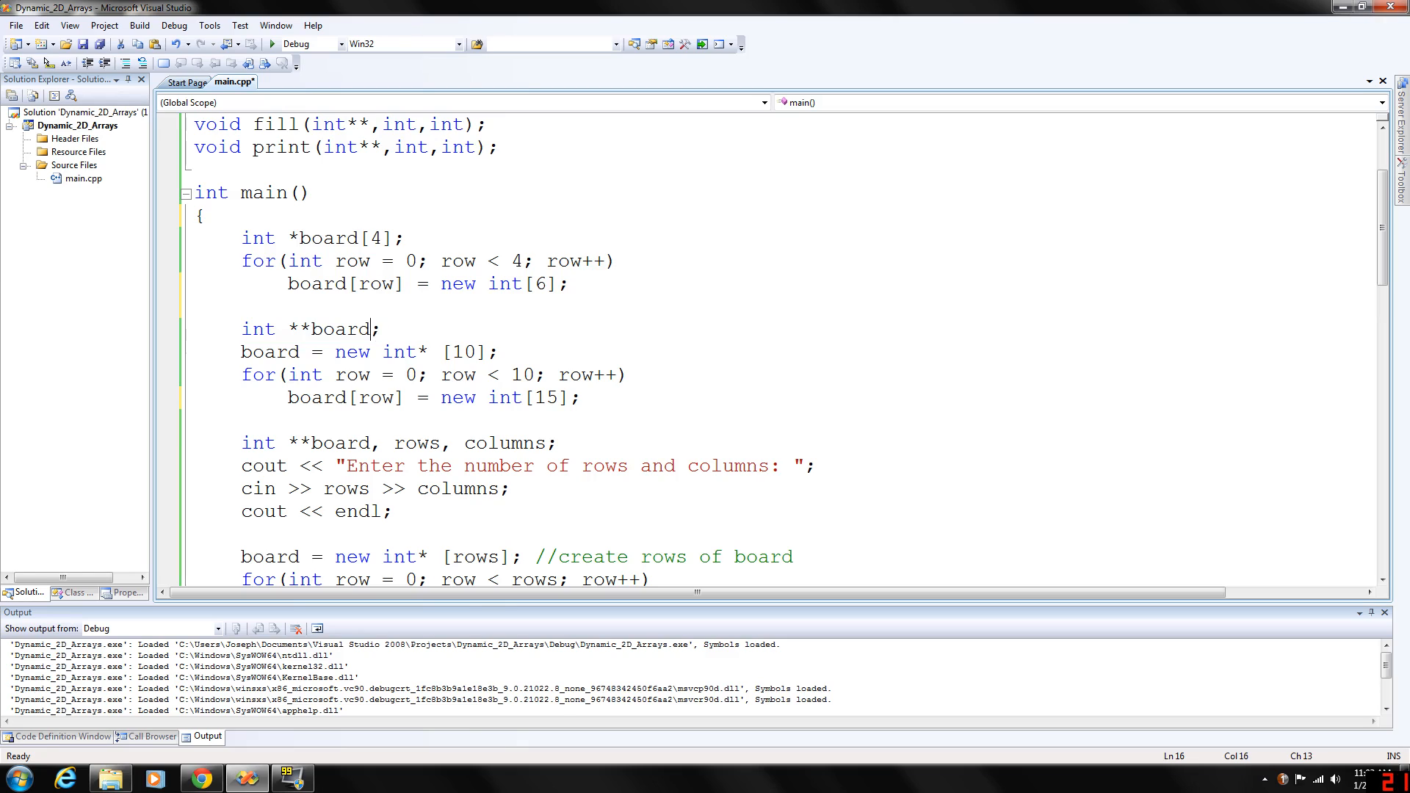
pyautogui.doubleClick(344, 328)
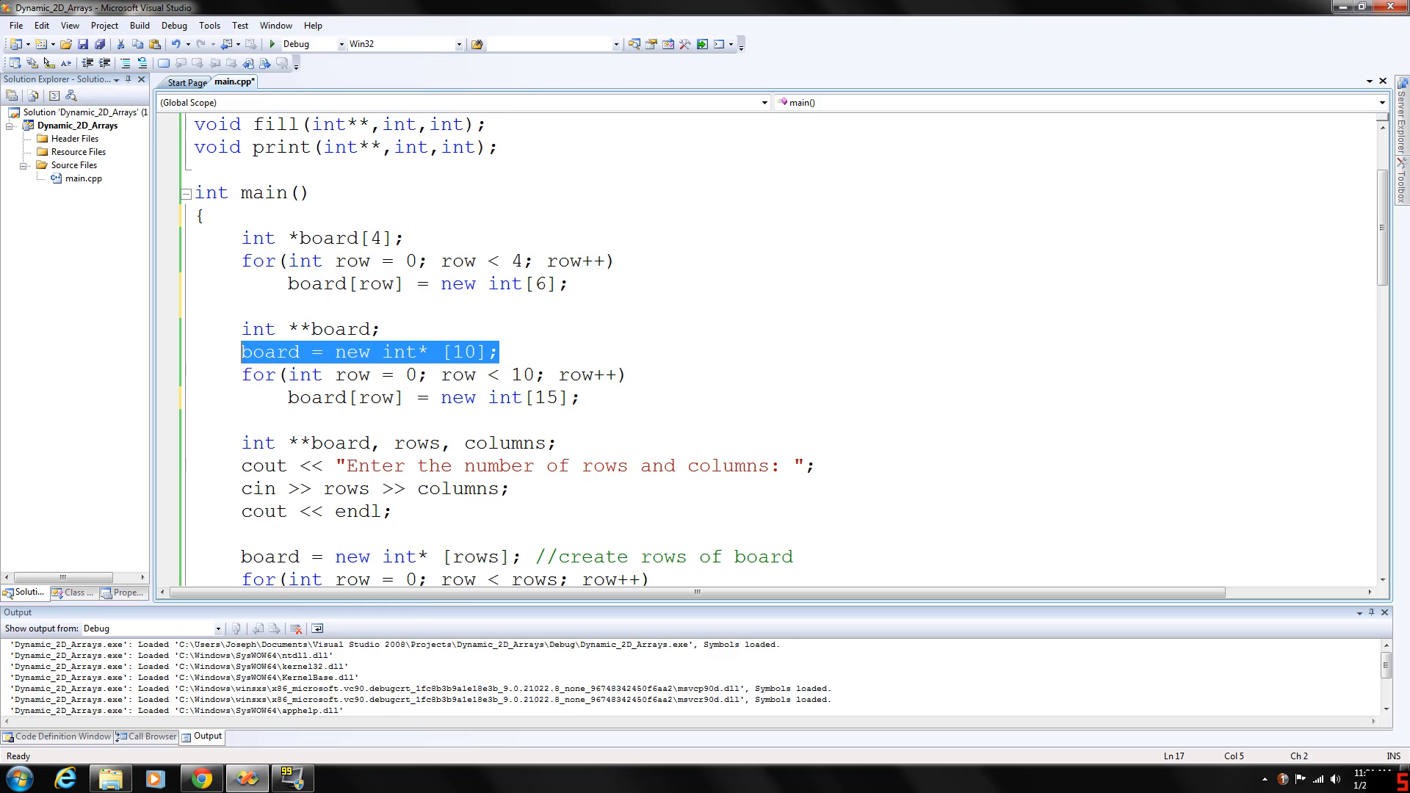
pyautogui.click(584, 398)
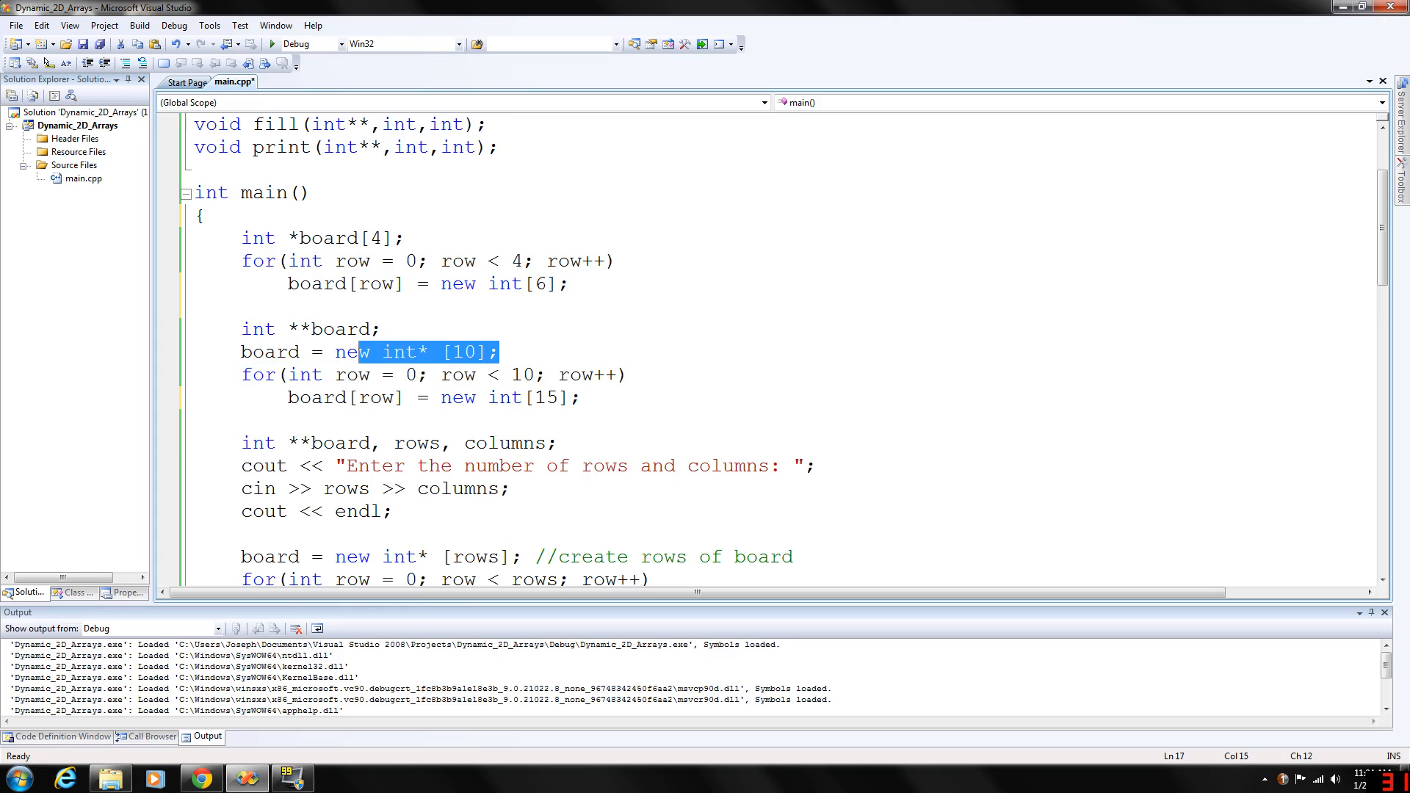
pyautogui.click(441, 351)
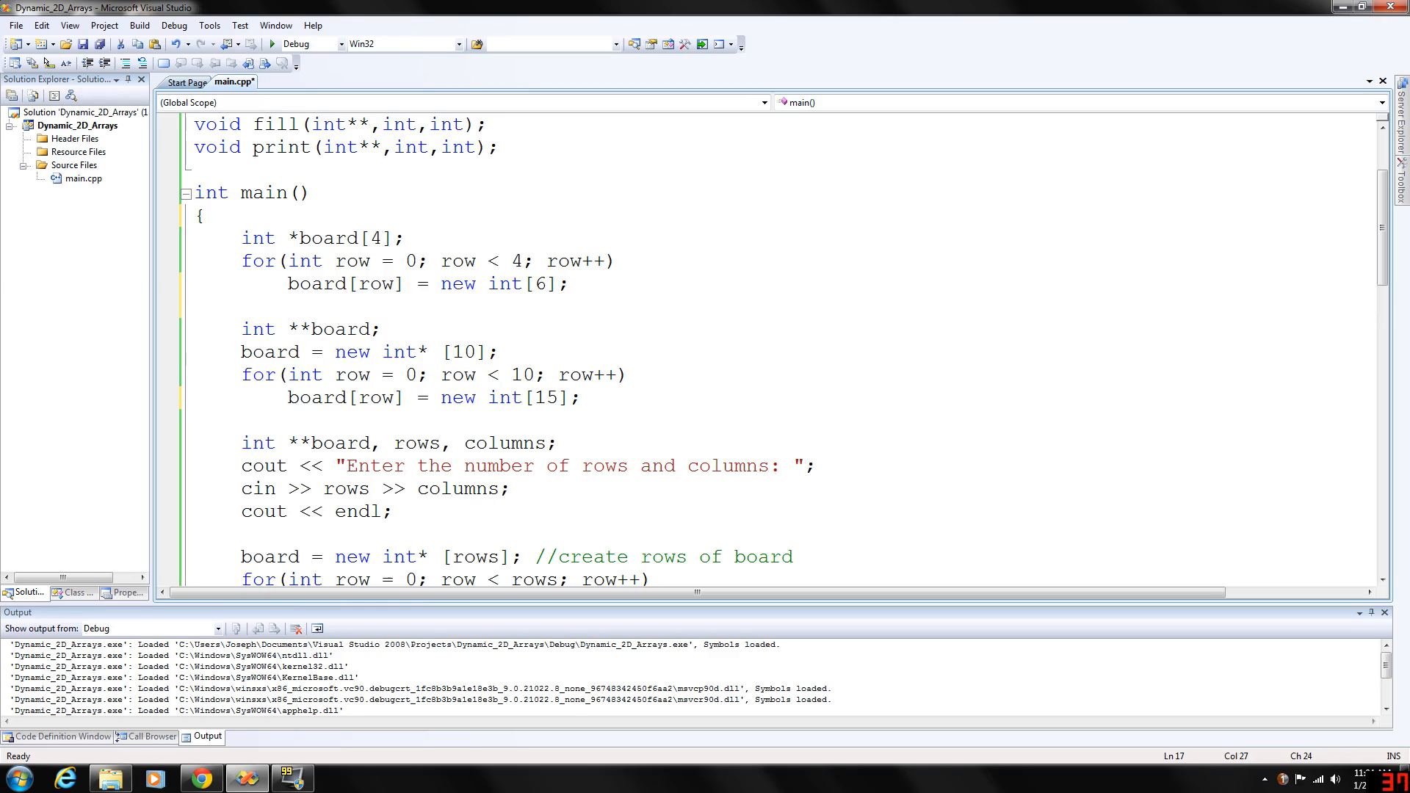
pyautogui.doubleClick(278, 351)
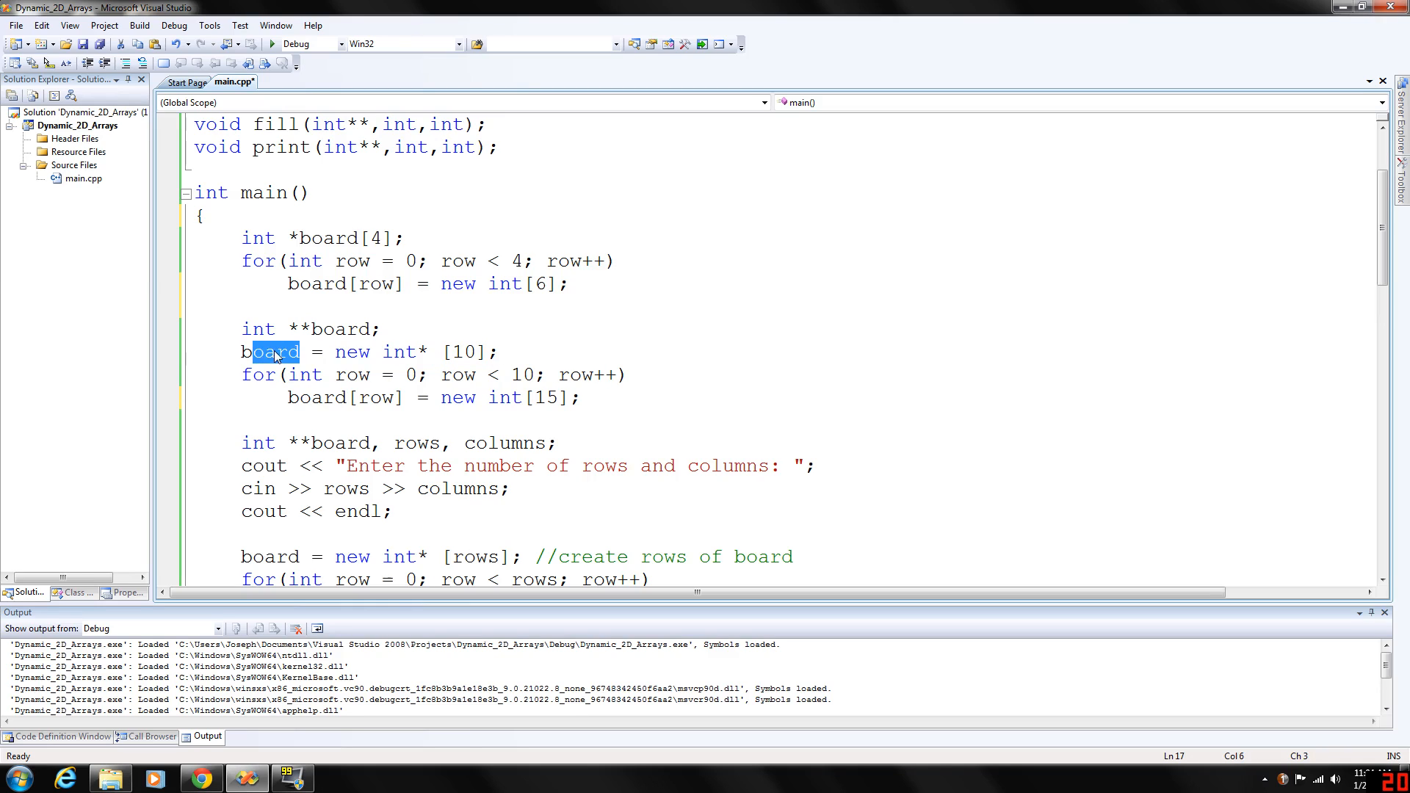
pyautogui.click(382, 328)
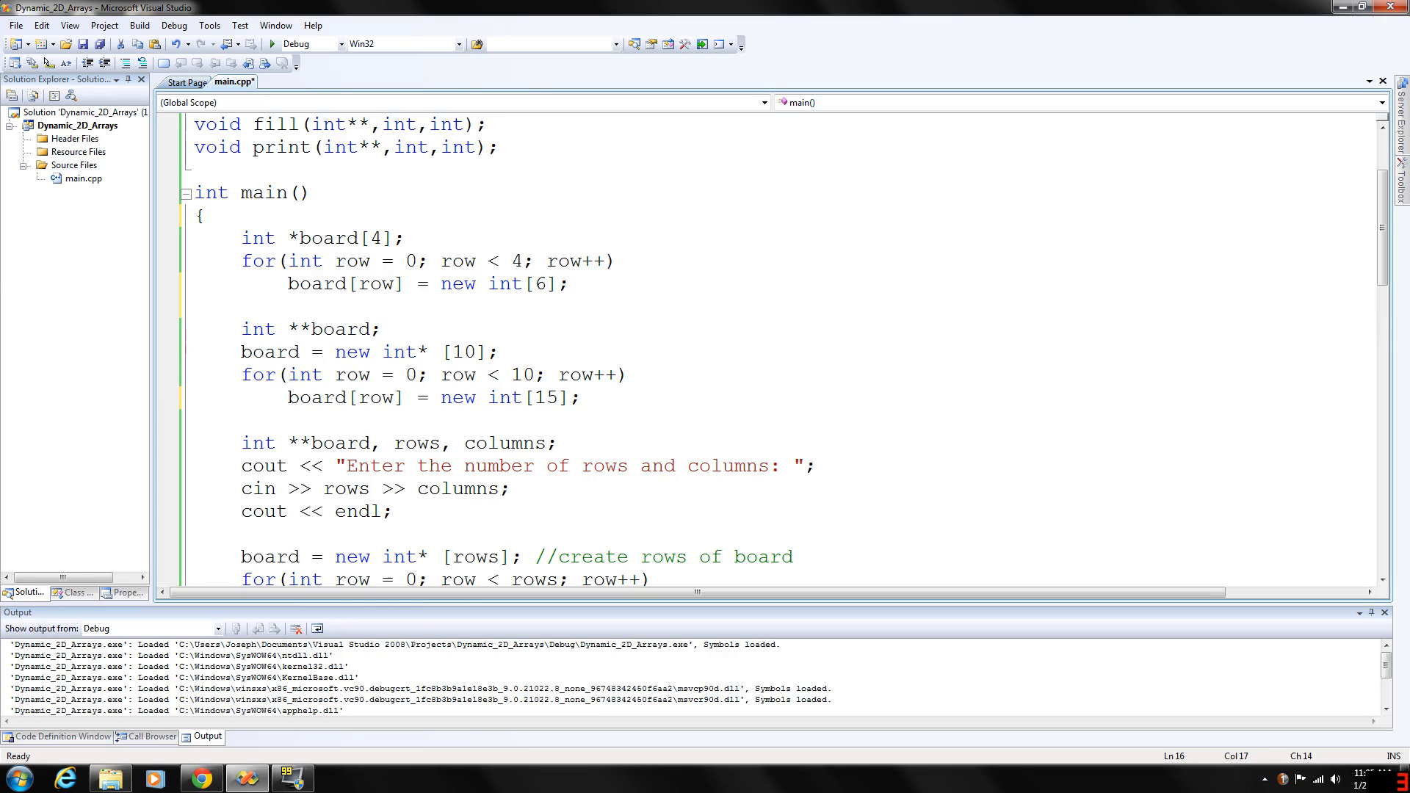
pyautogui.doubleClick(463, 351)
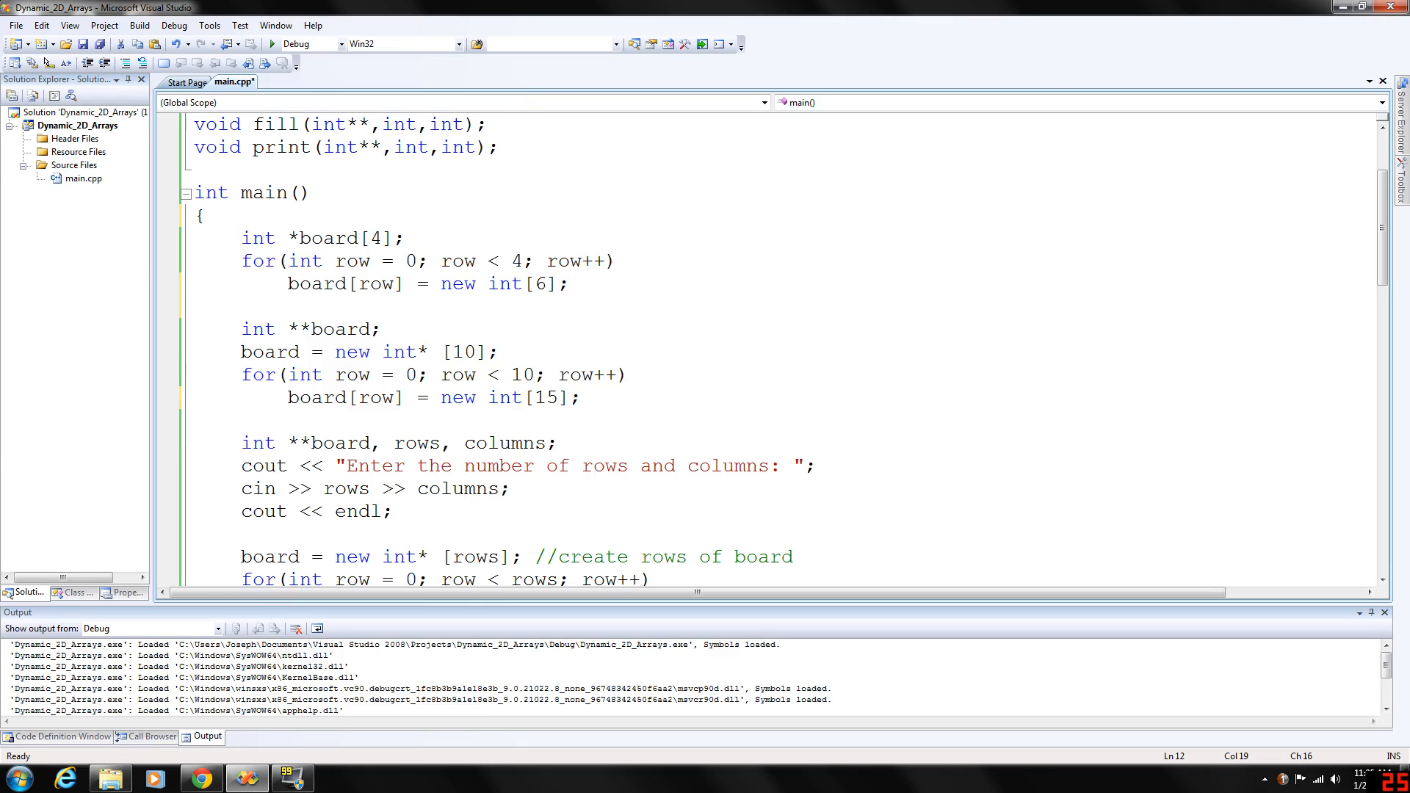
# - Insert /* above int *board[4]; to begin the block comment over both examples
pyautogui.write('/')
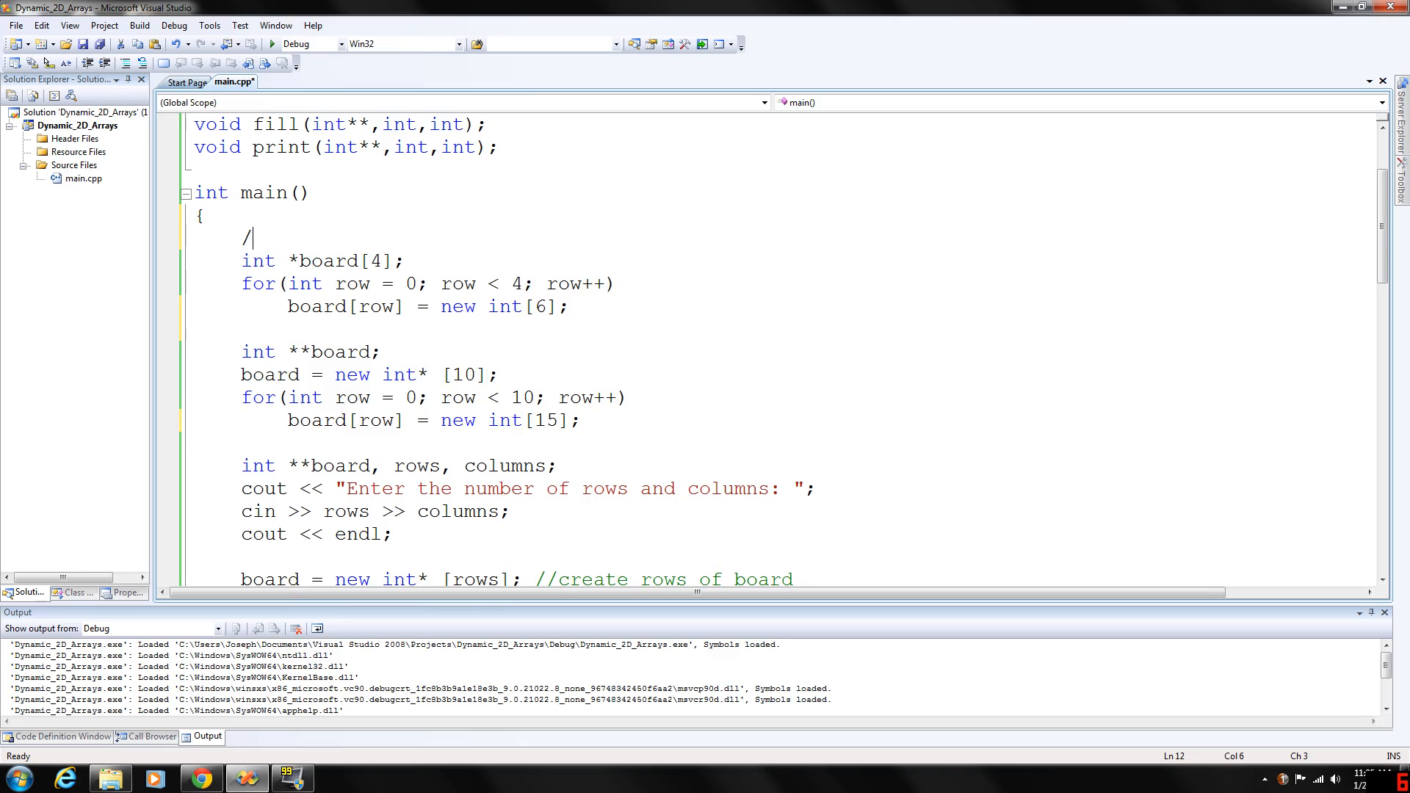
pyautogui.write('*')
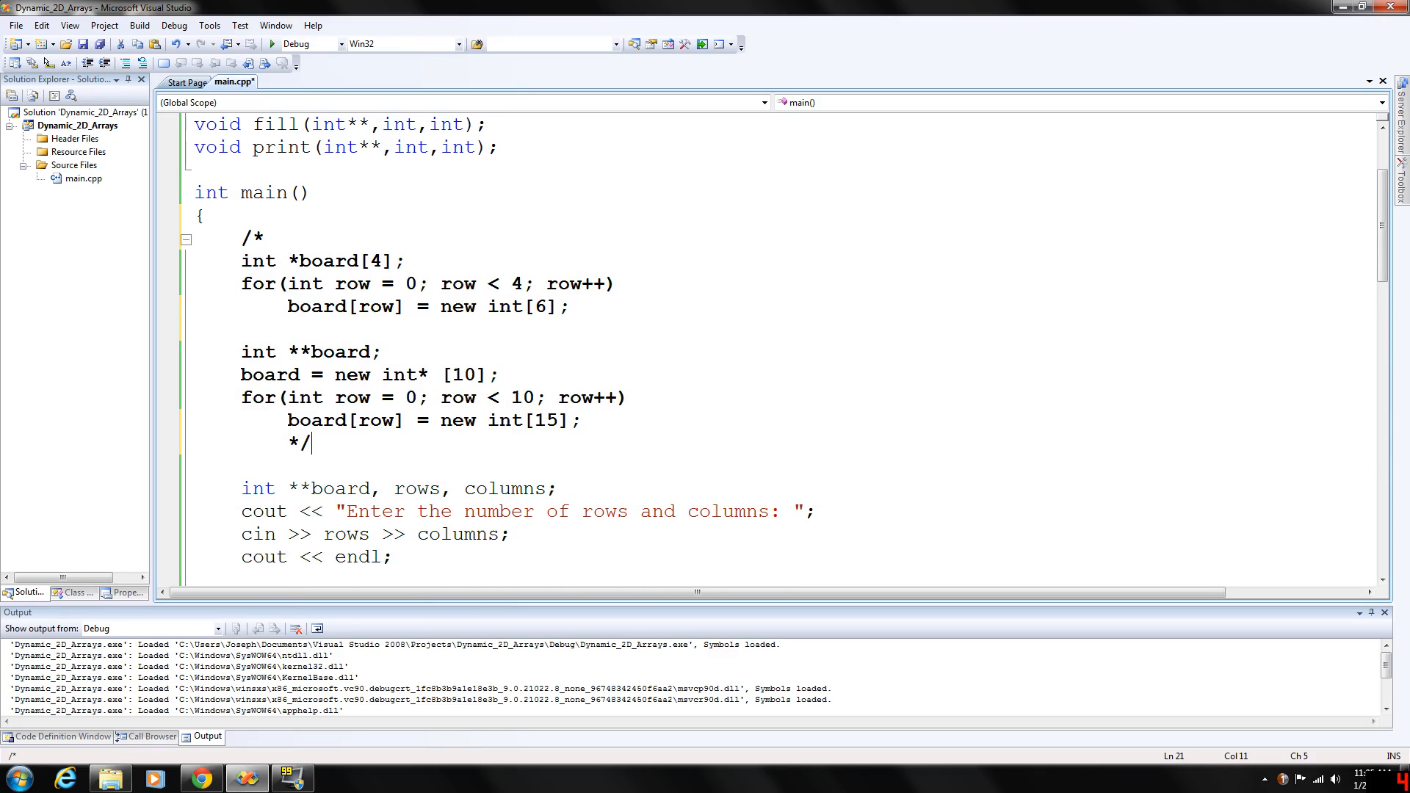
pyautogui.click(499, 374)
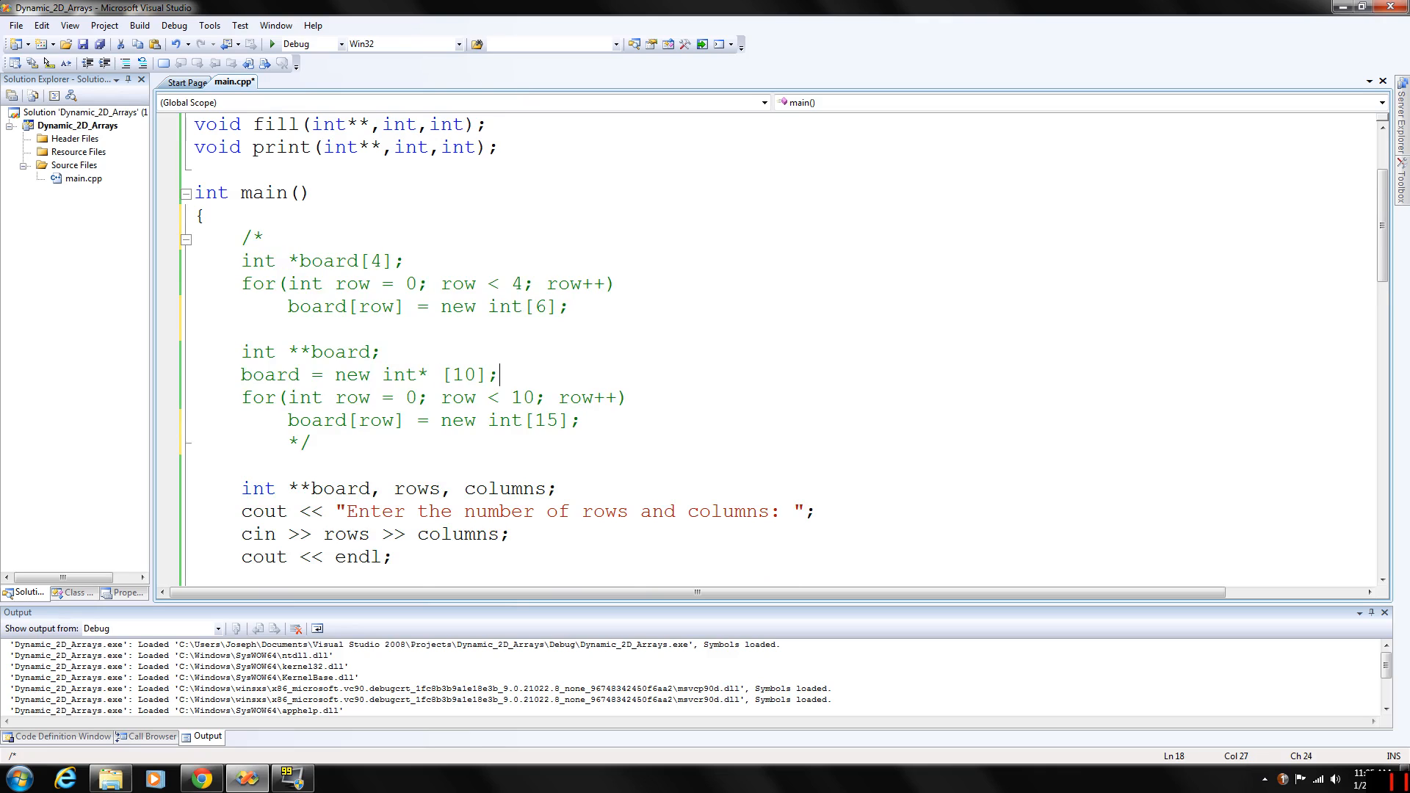
pyautogui.scroll(-3)
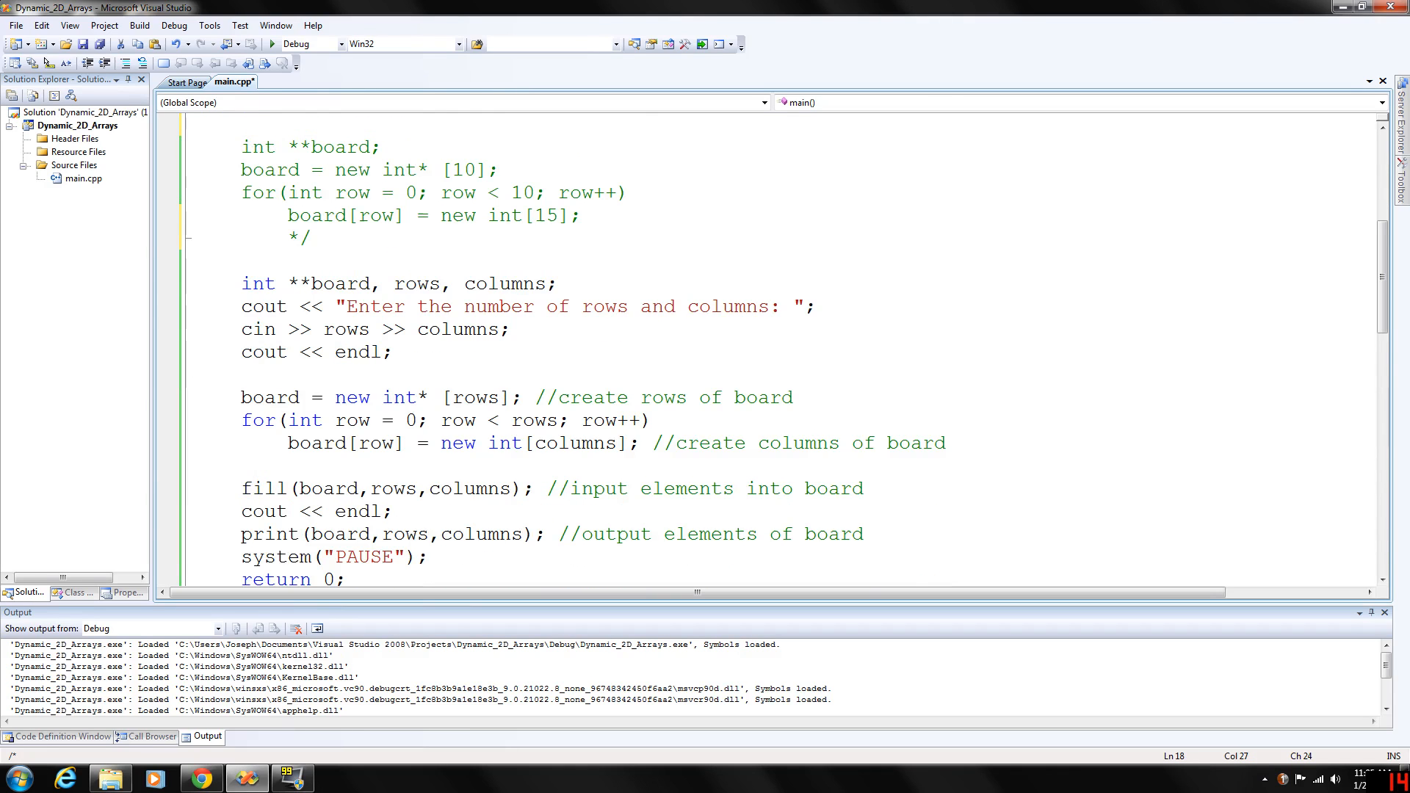
pyautogui.scroll(3)
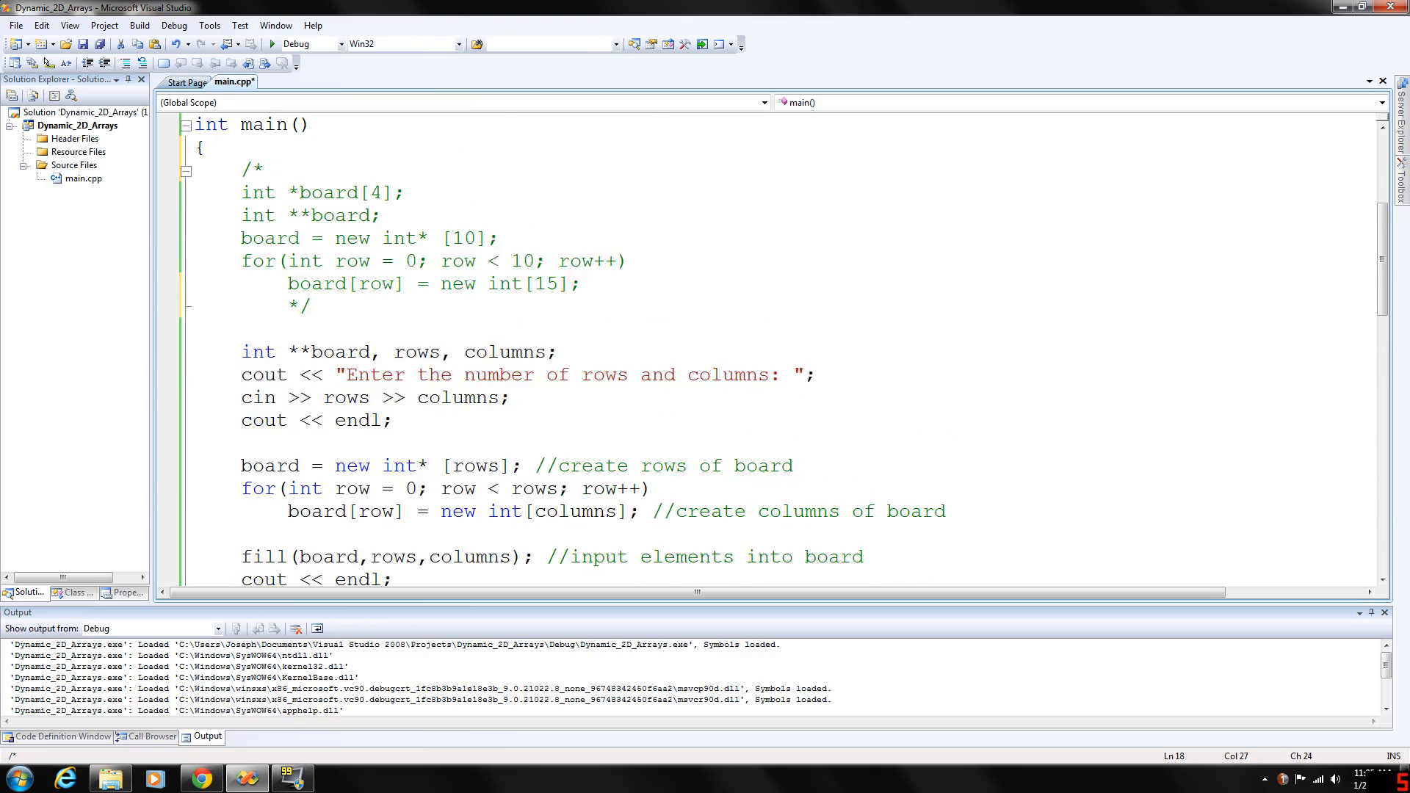
pyautogui.scroll(3)
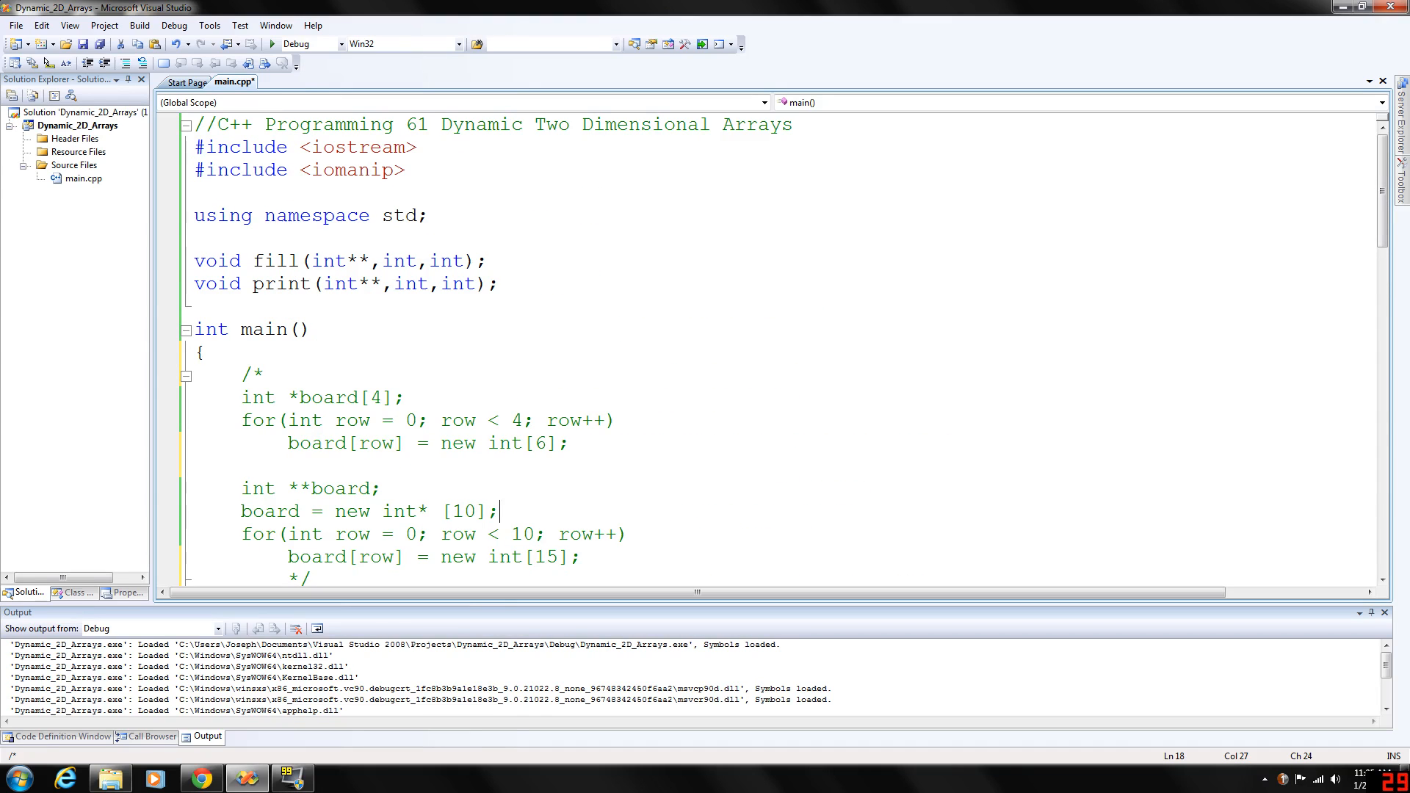
pyautogui.scroll(-3)
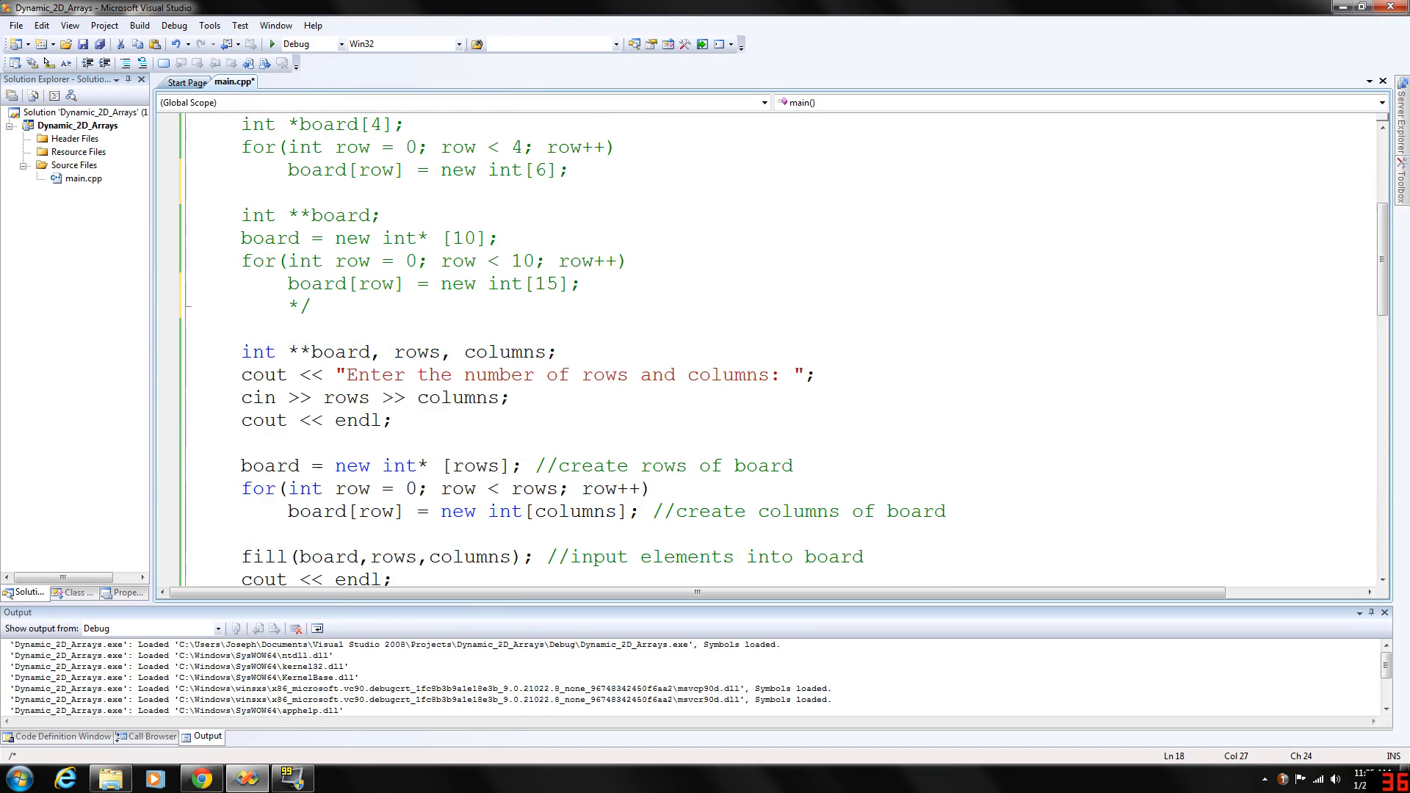
pyautogui.doubleClick(338, 351)
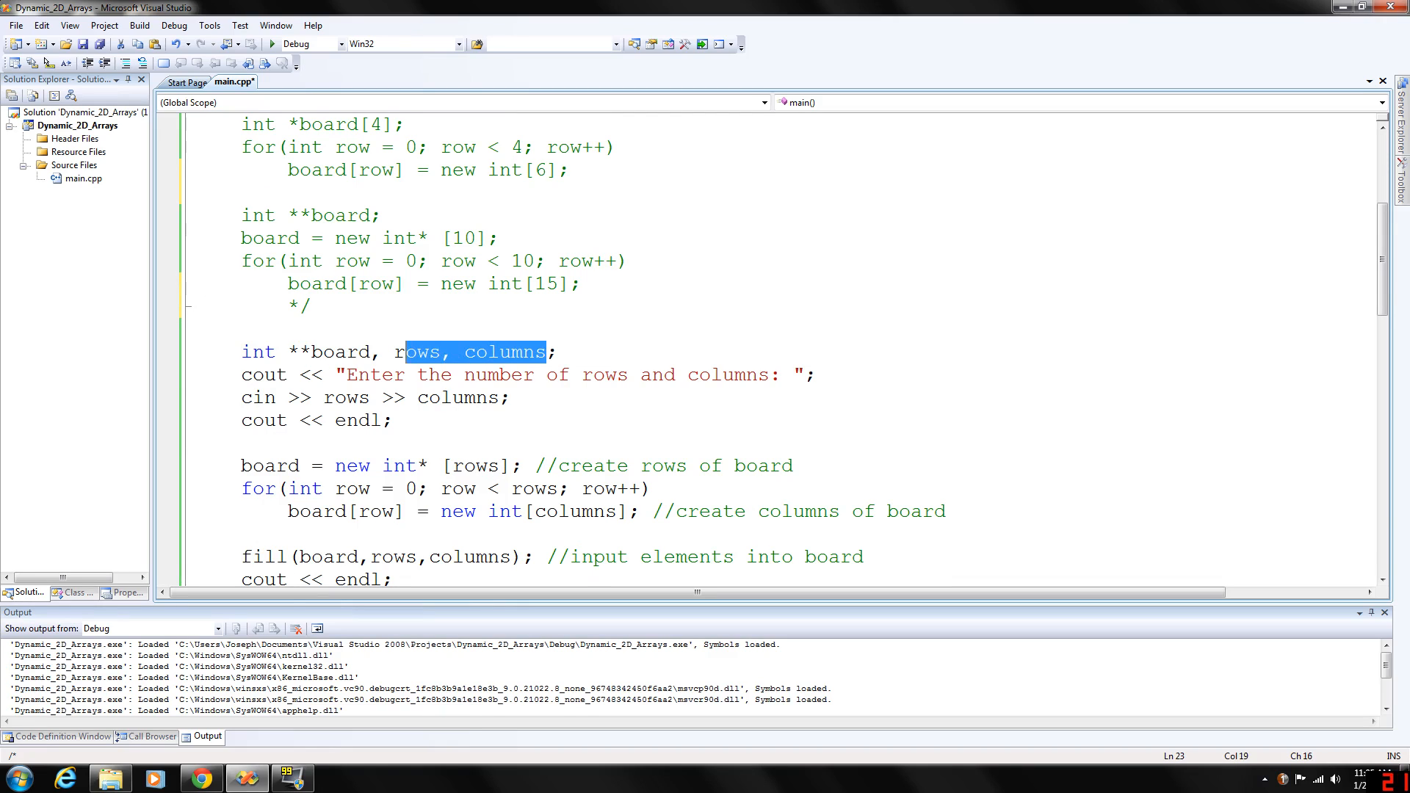
pyautogui.scroll(3)
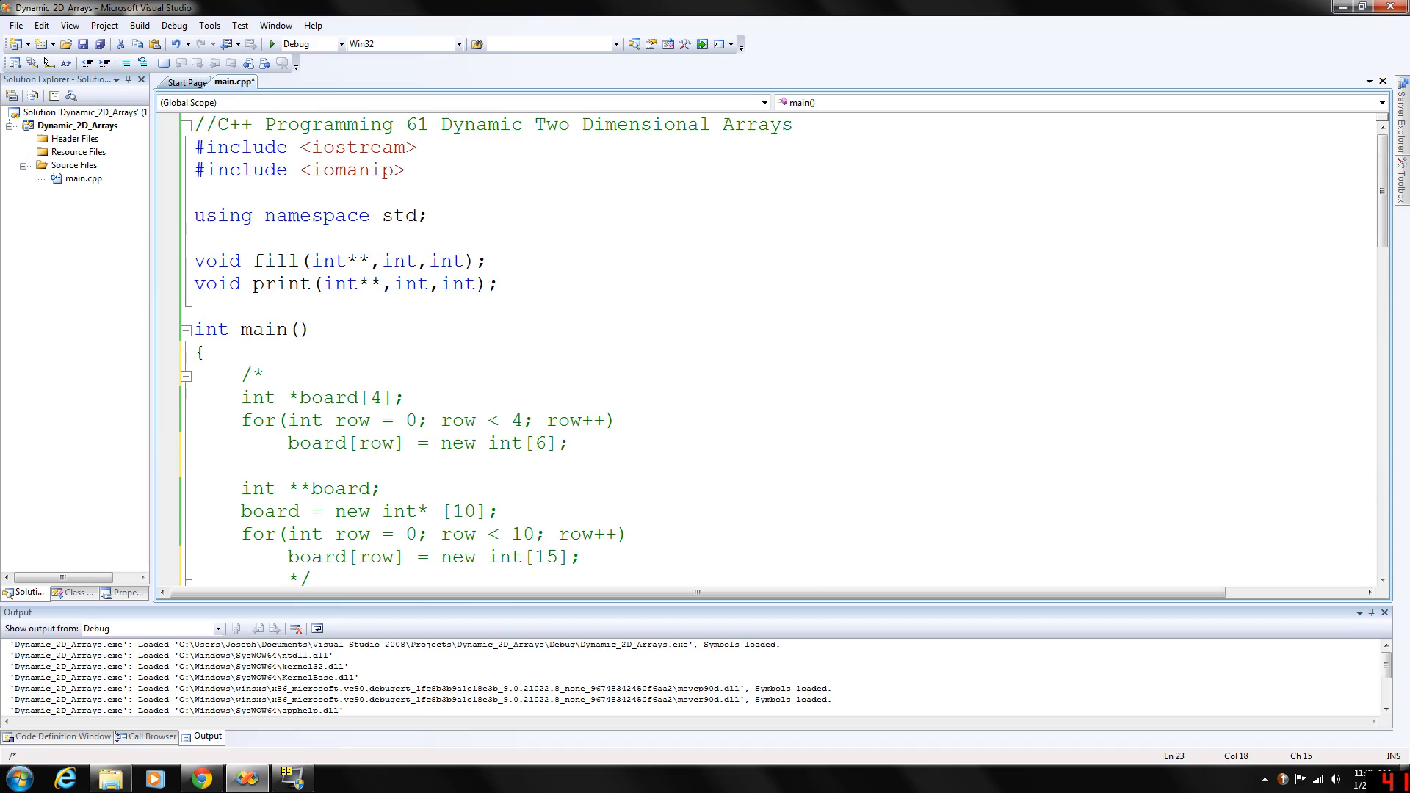
pyautogui.doubleClick(339, 260)
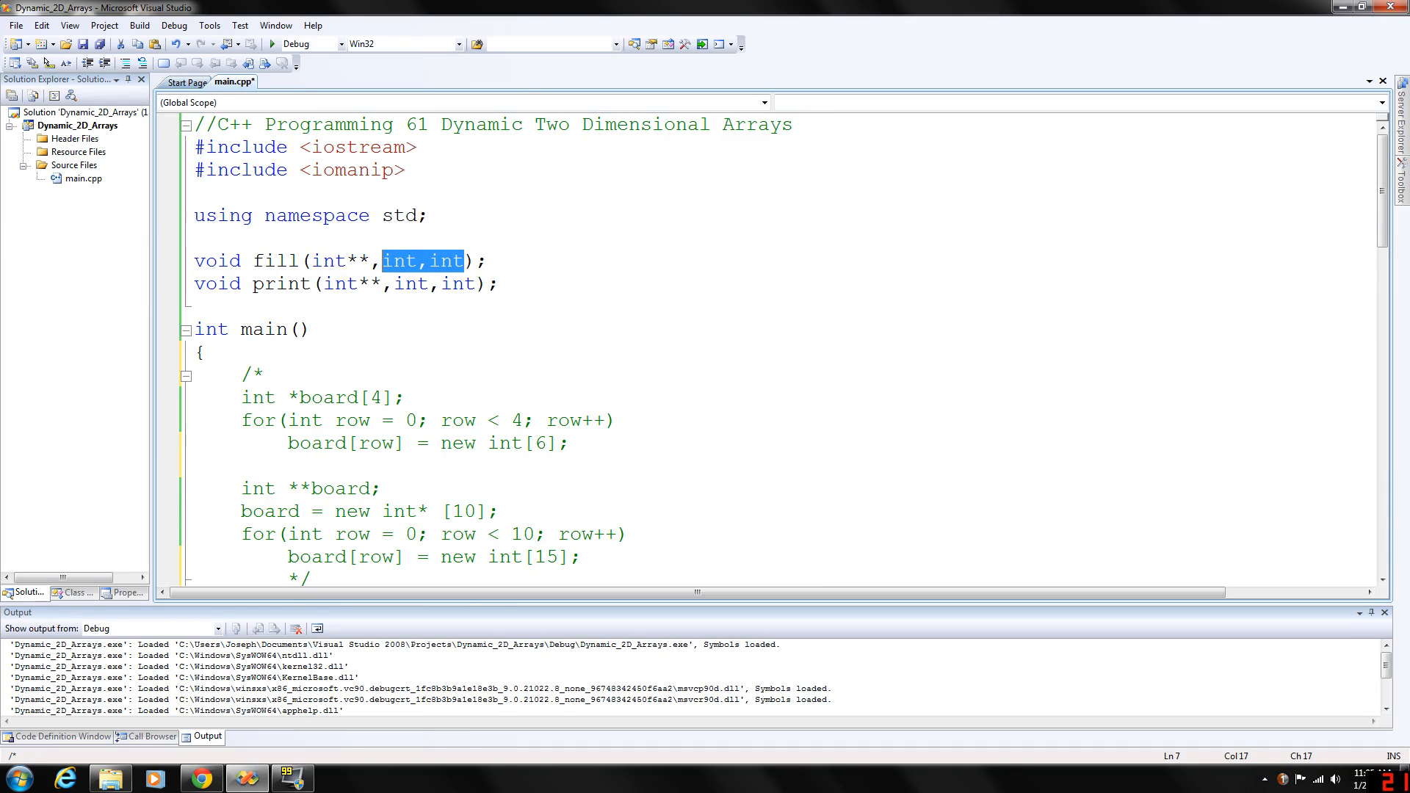
pyautogui.click(499, 284)
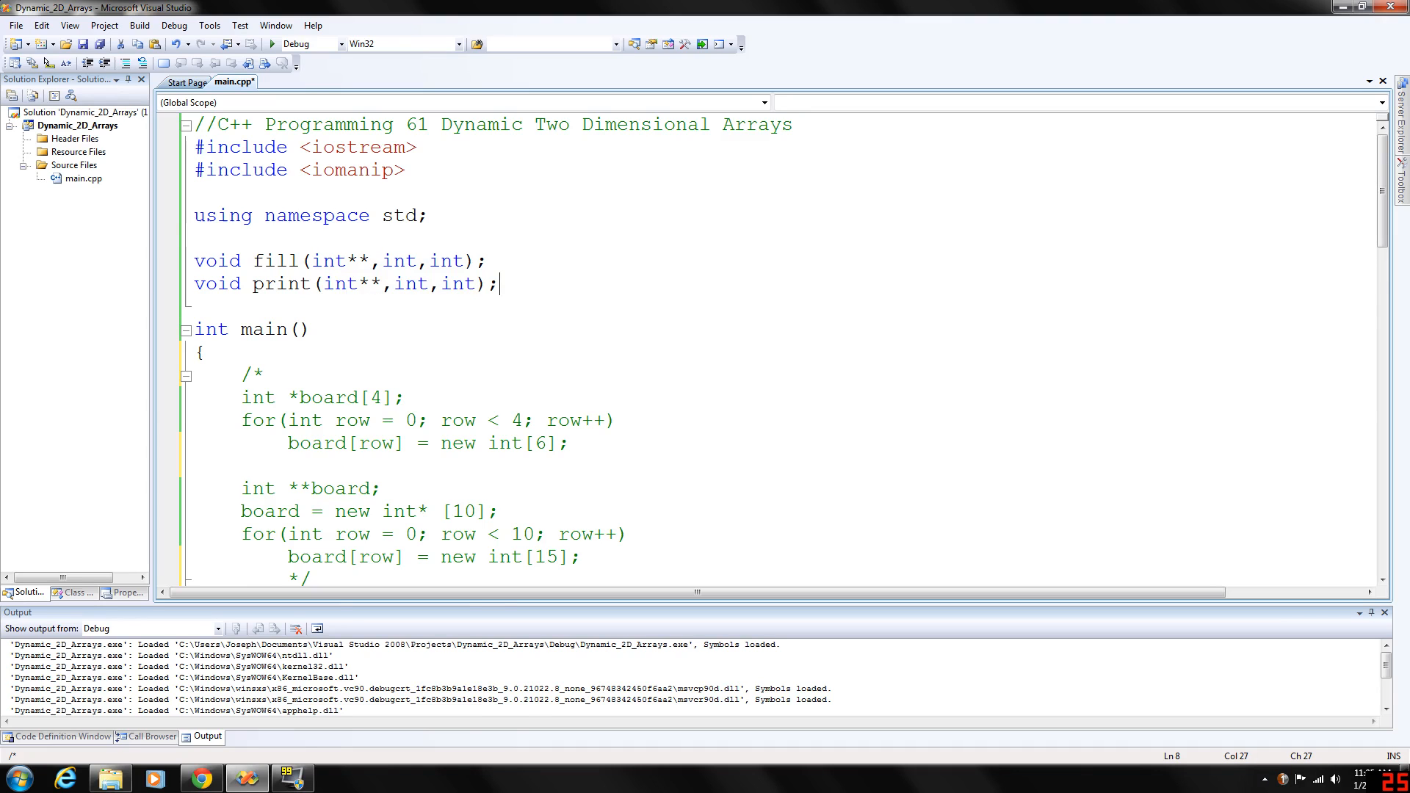
pyautogui.scroll(-3)
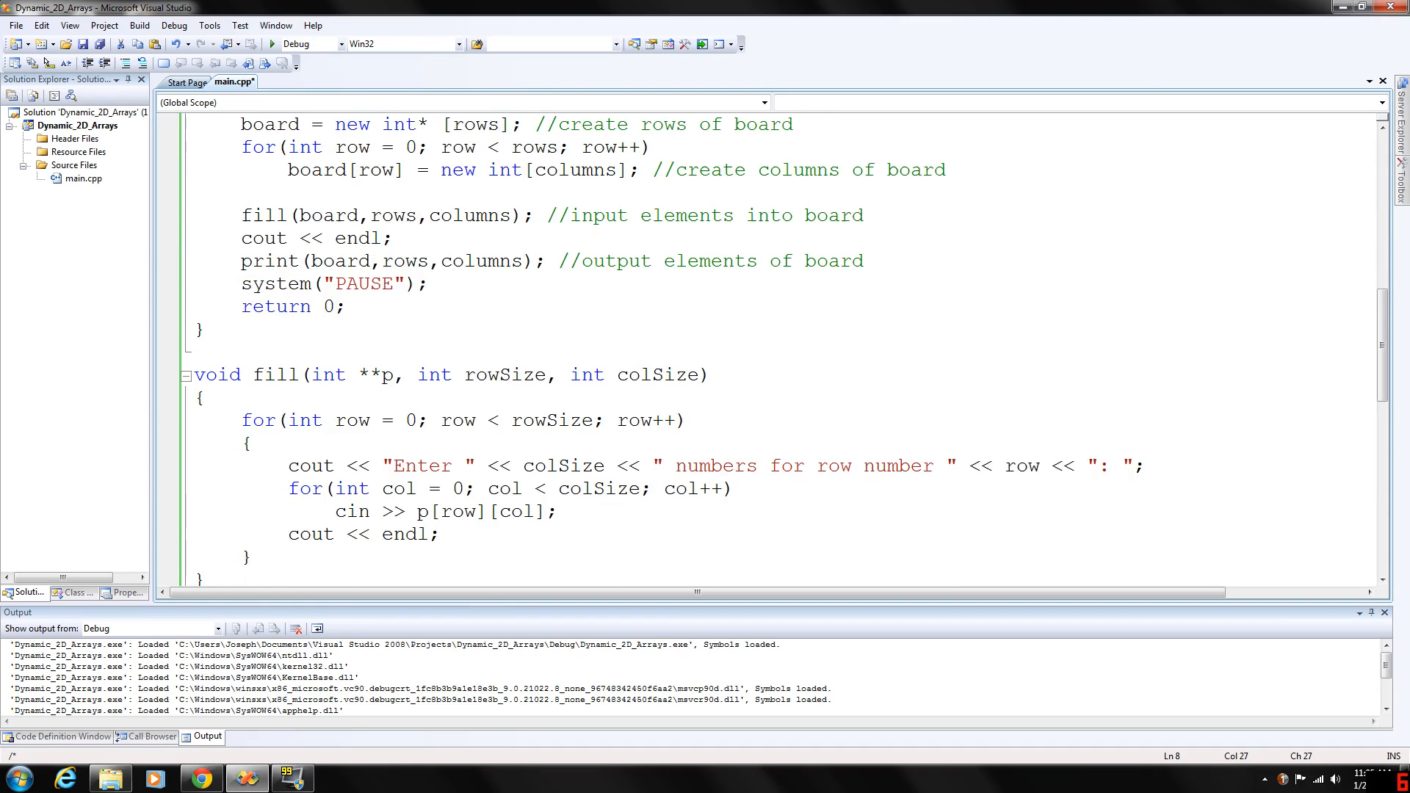
pyautogui.scroll(-3)
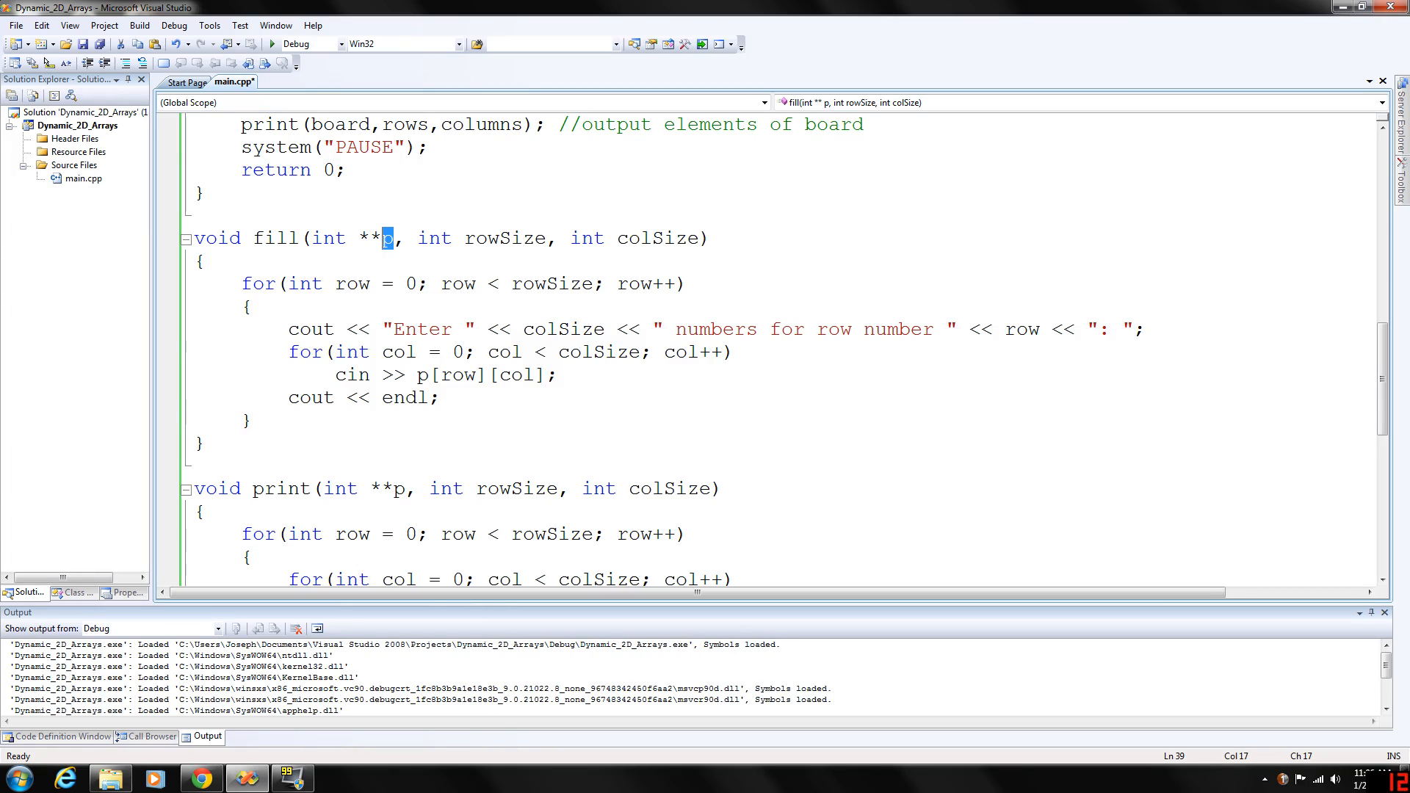
pyautogui.doubleClick(661, 238)
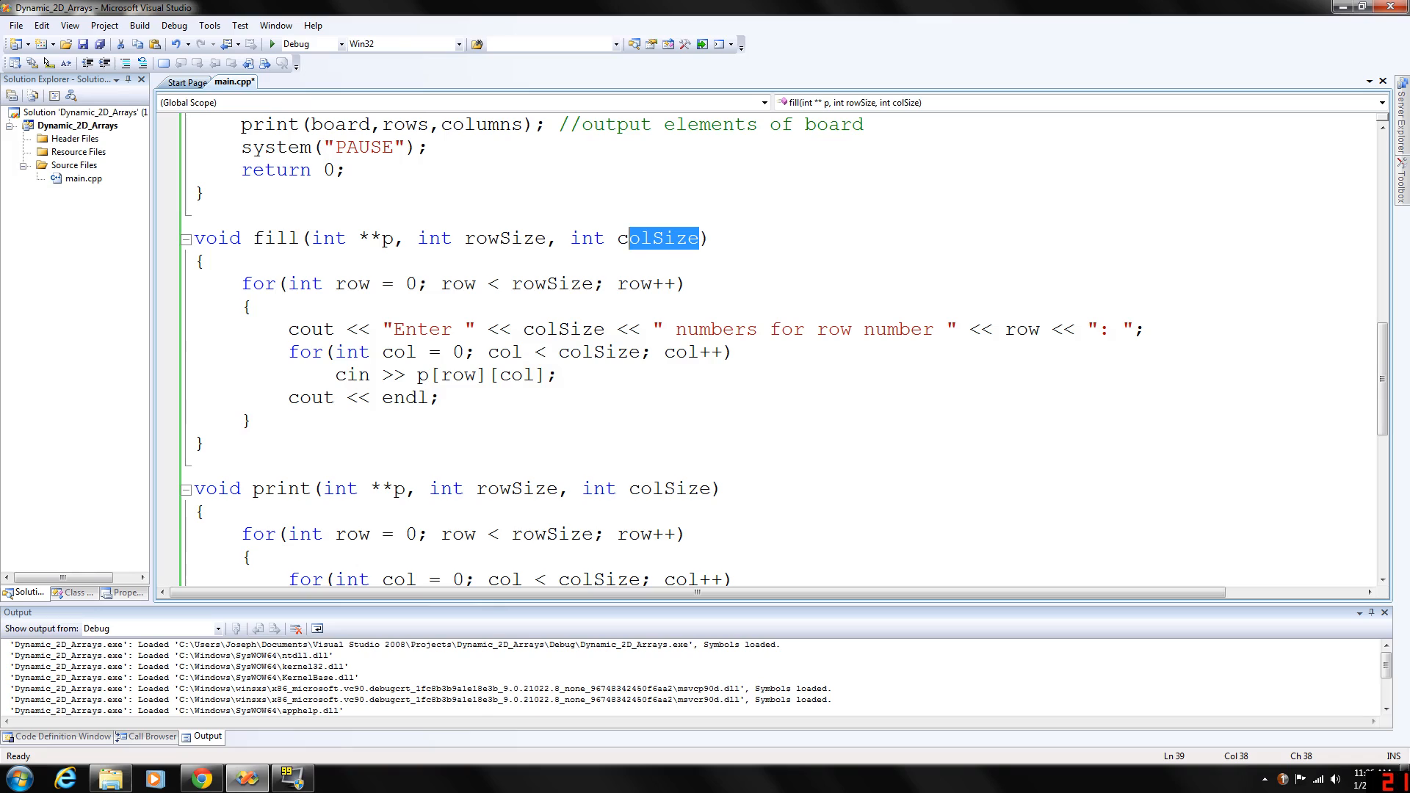
pyautogui.doubleClick(1020, 328)
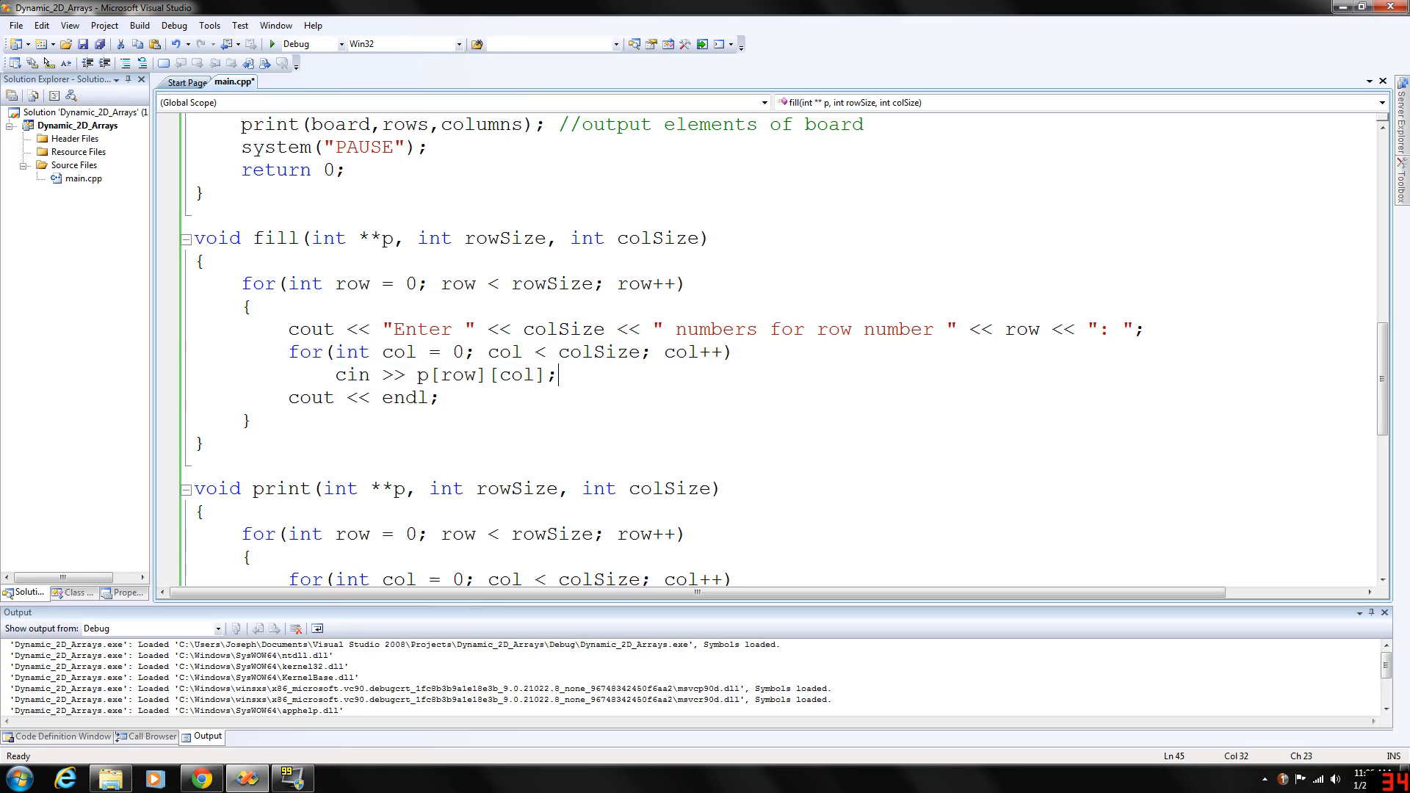
pyautogui.scroll(-3)
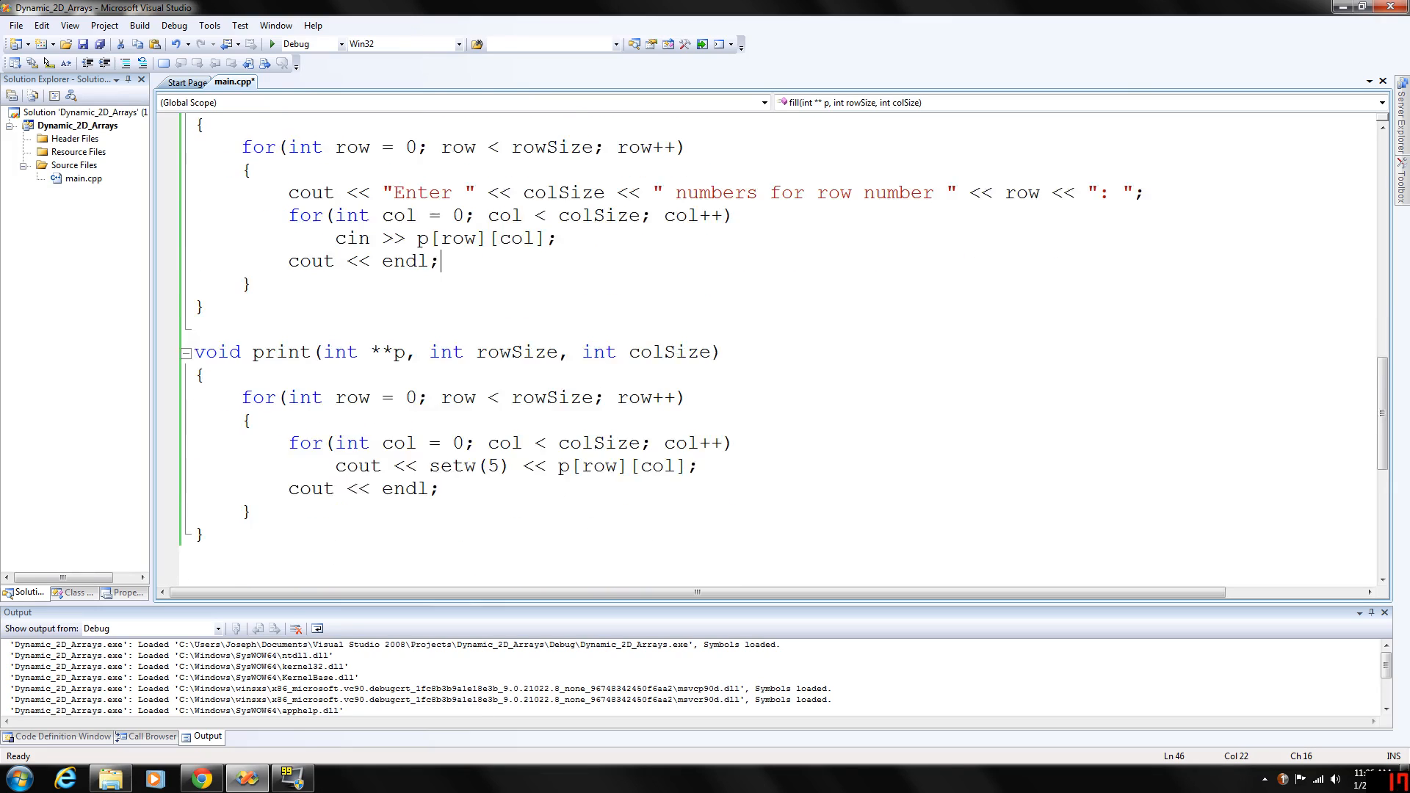
pyautogui.scroll(-3)
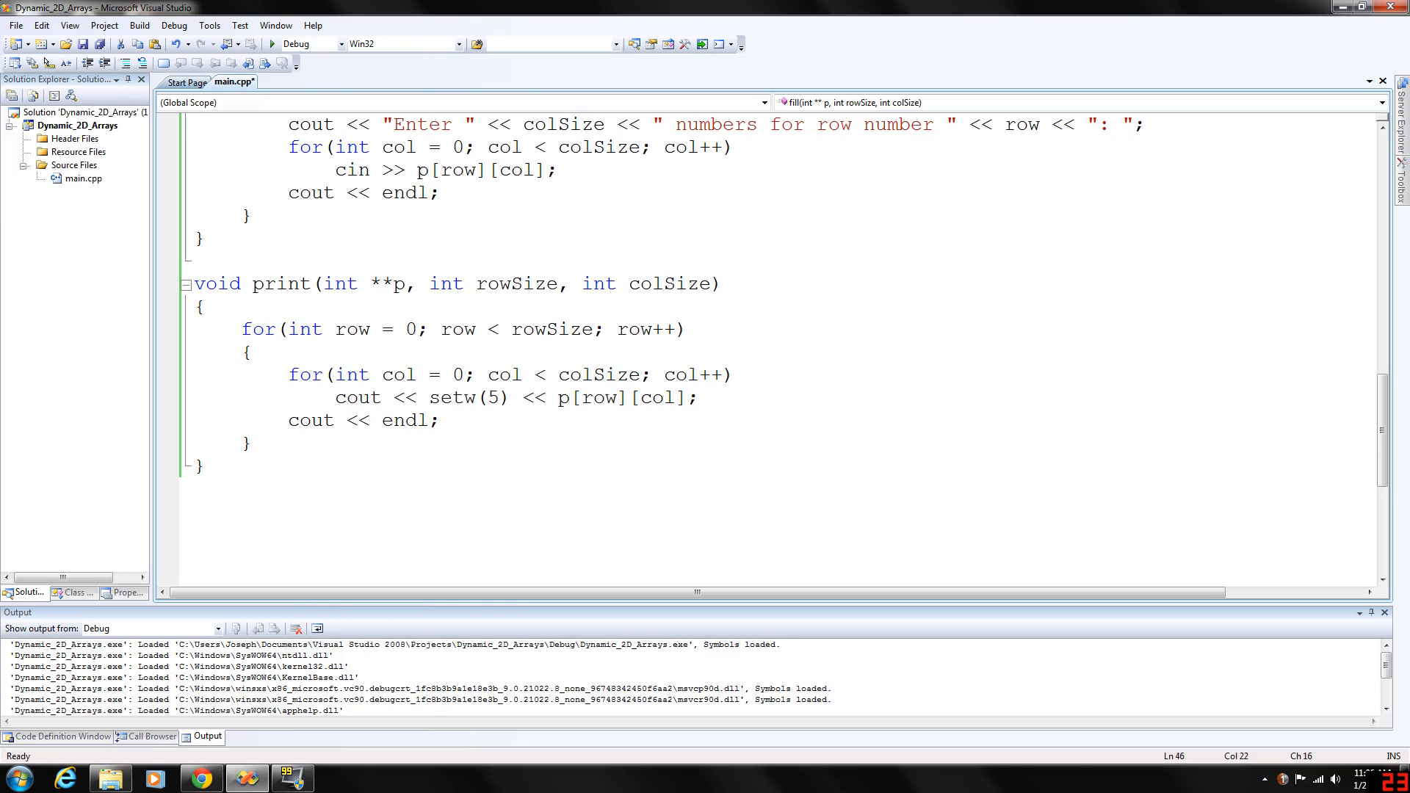
pyautogui.doubleClick(386, 284)
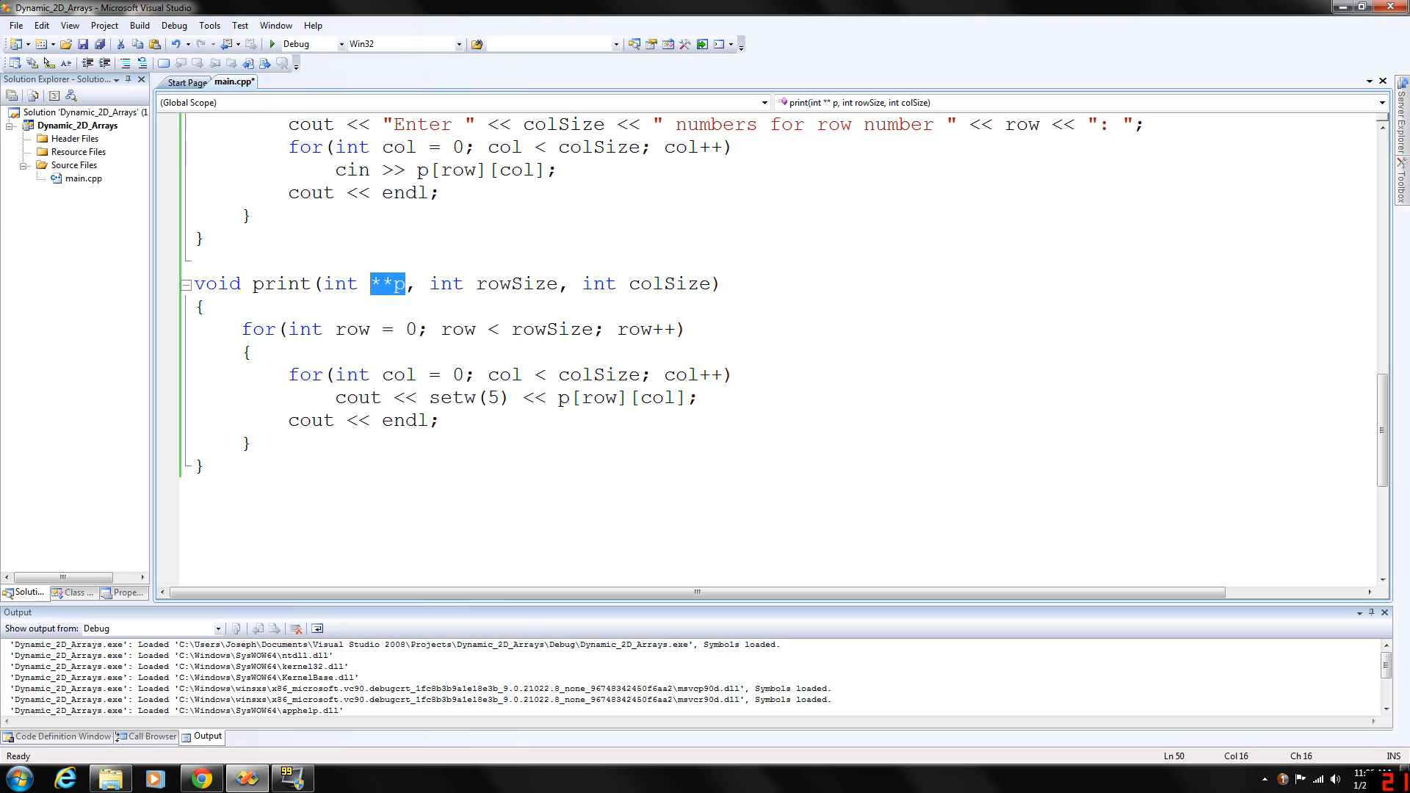
pyautogui.scroll(3)
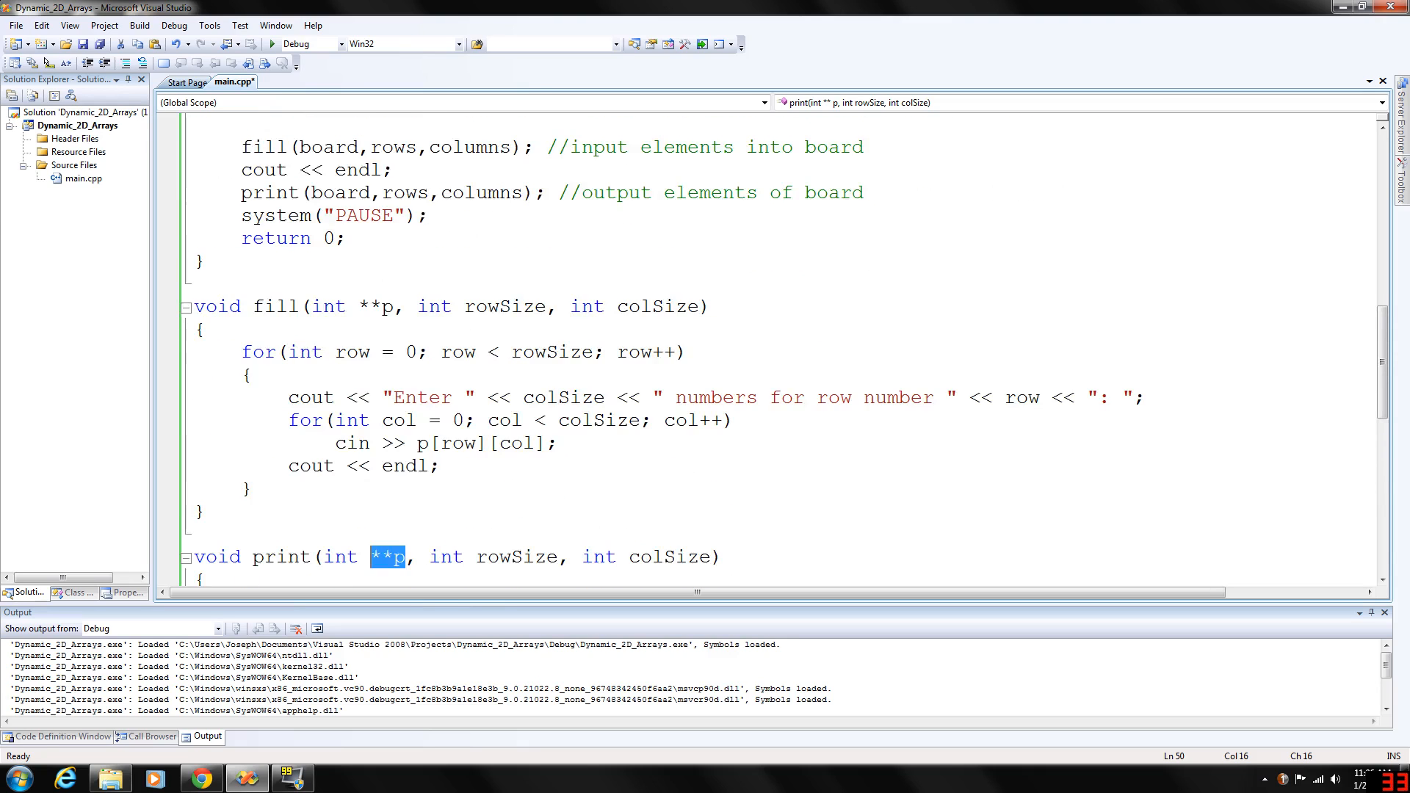
pyautogui.scroll(3)
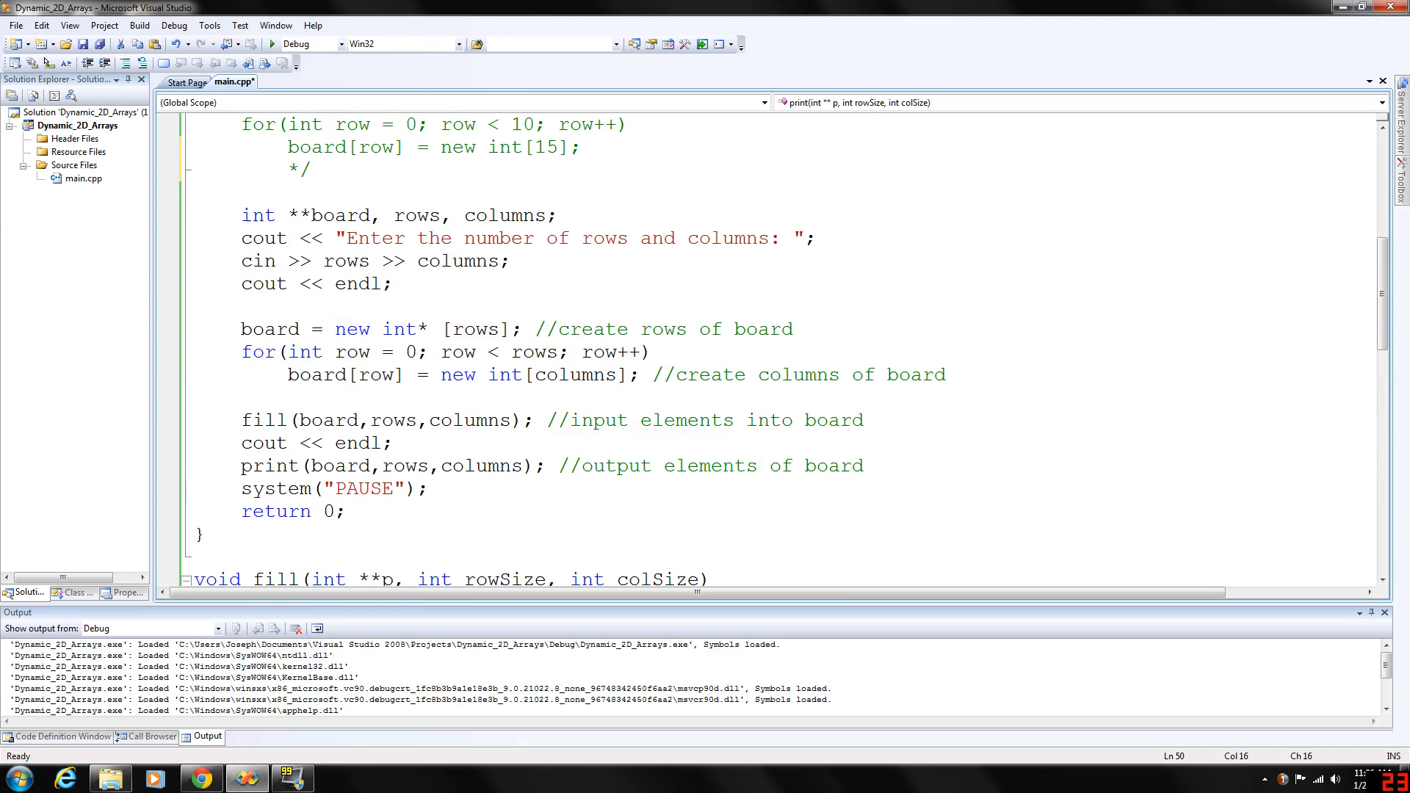
pyautogui.scroll(3)
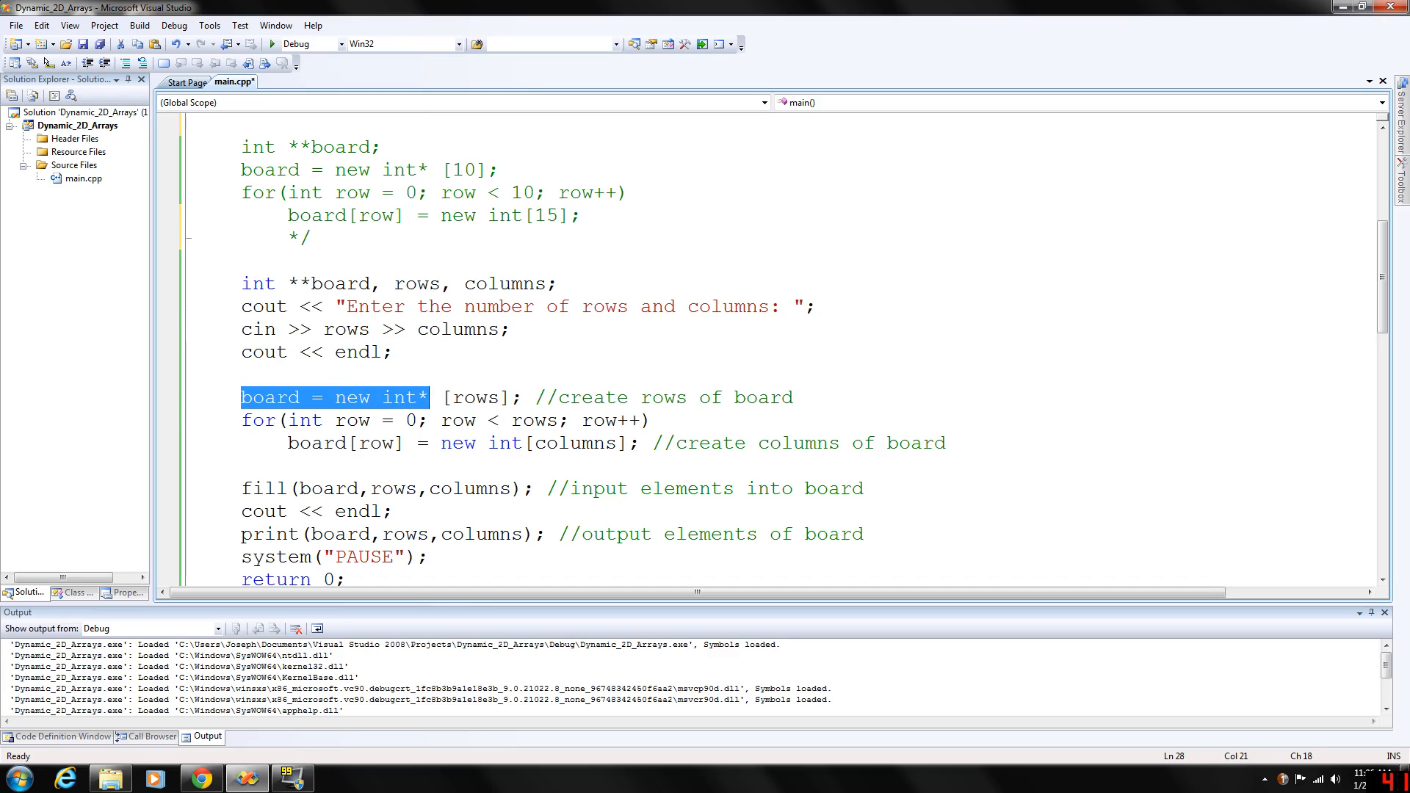
pyautogui.click(430, 397)
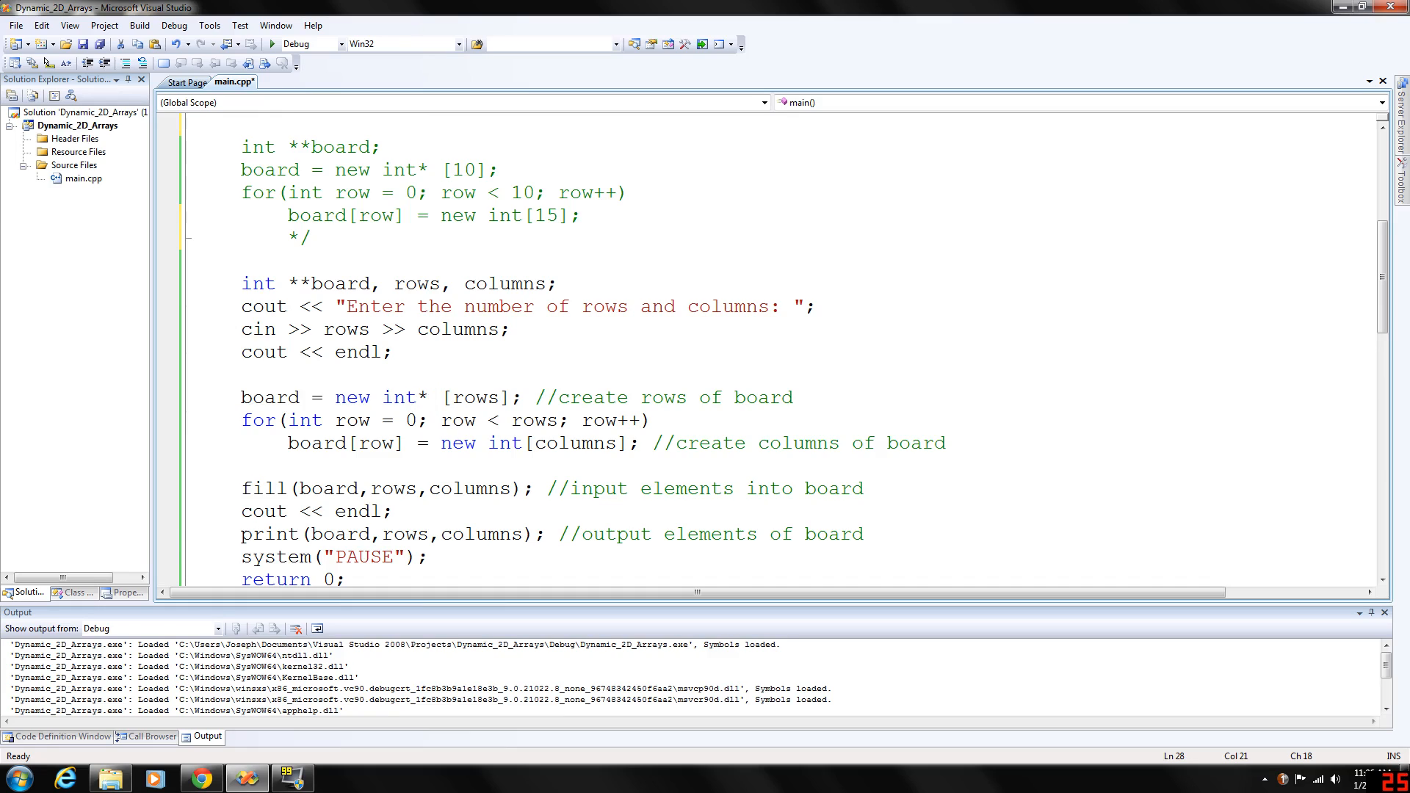
pyautogui.scroll(-3)
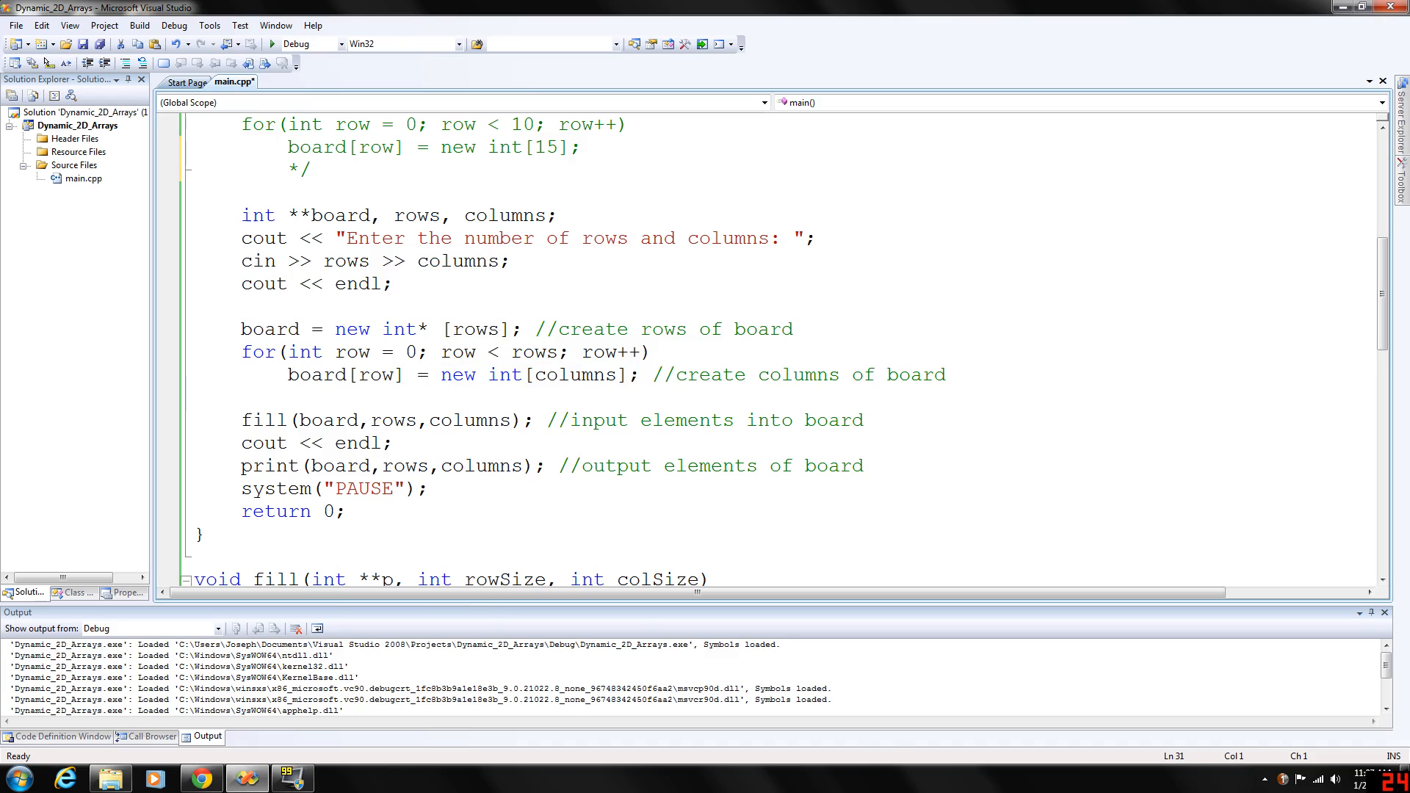
pyautogui.doubleClick(344, 375)
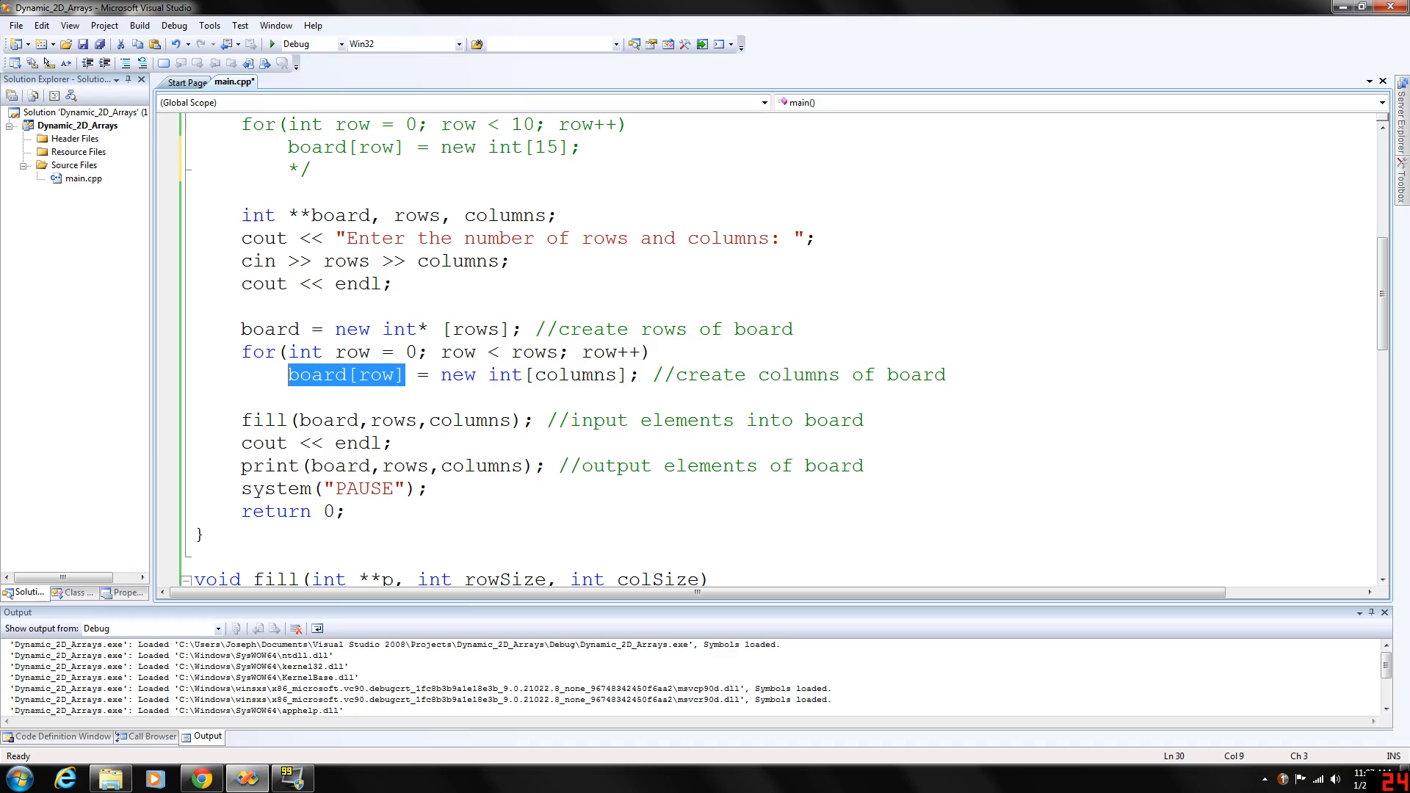
pyautogui.click(945, 375)
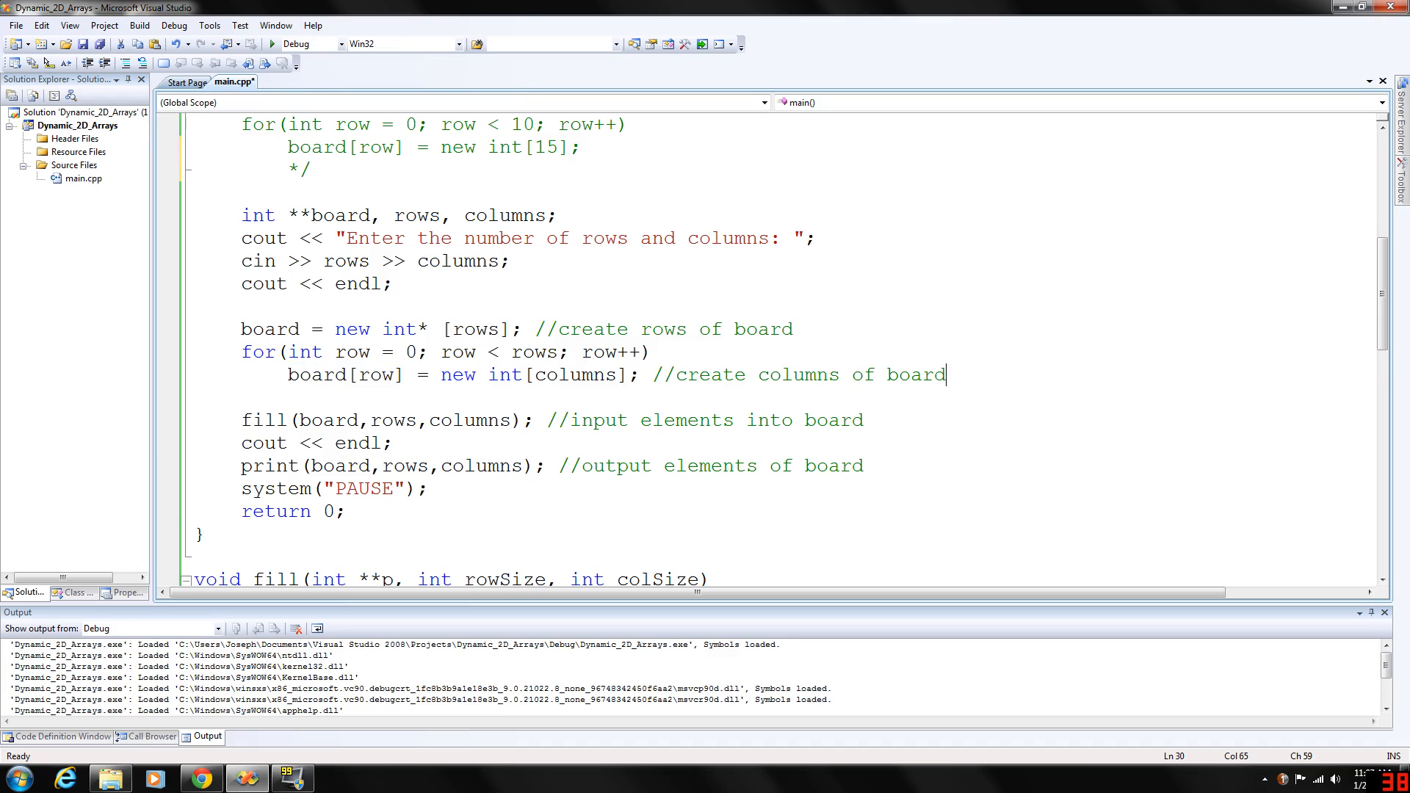
pyautogui.scroll(-3)
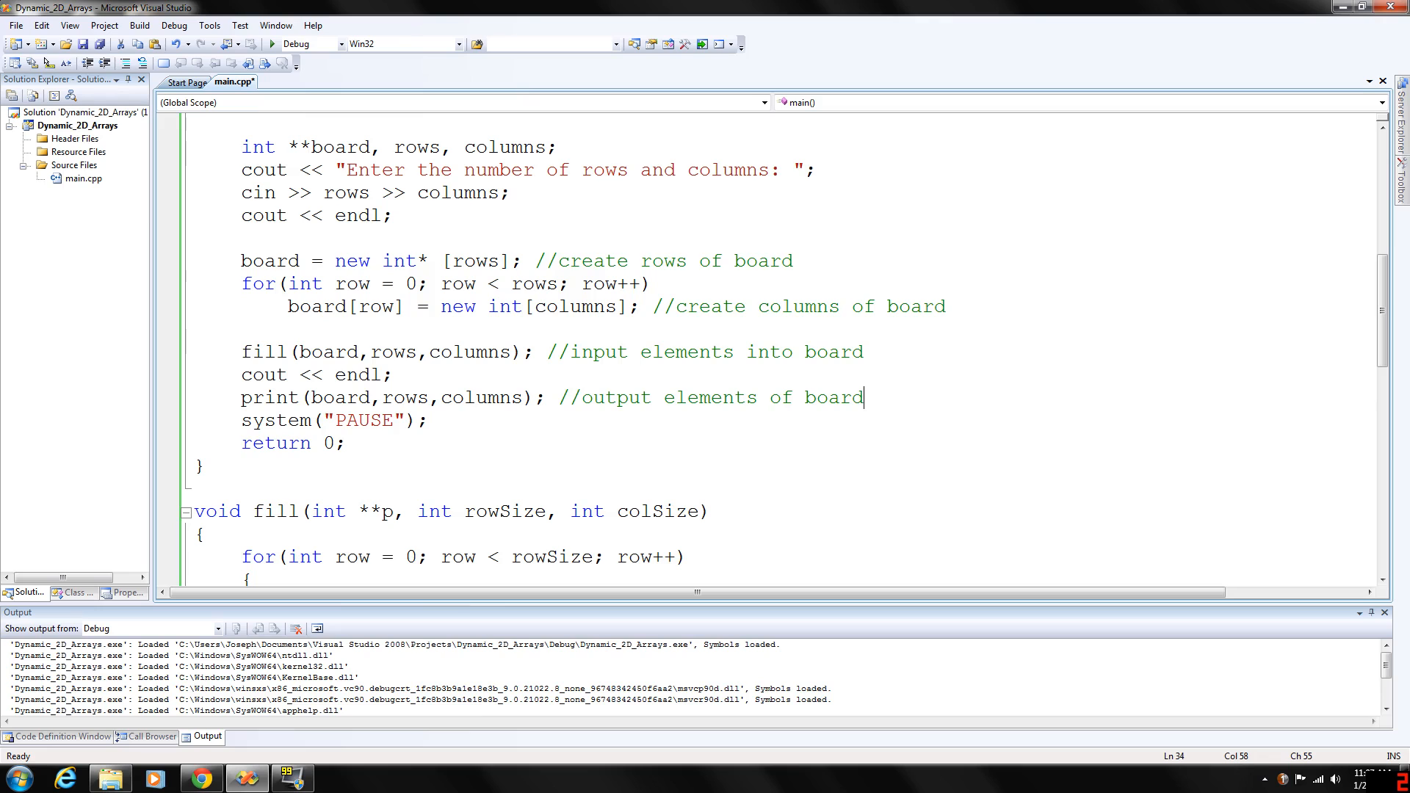
# - Run the program and enter 3 3 for rows and columns, then begin entering the first row
pyautogui.scroll(3)
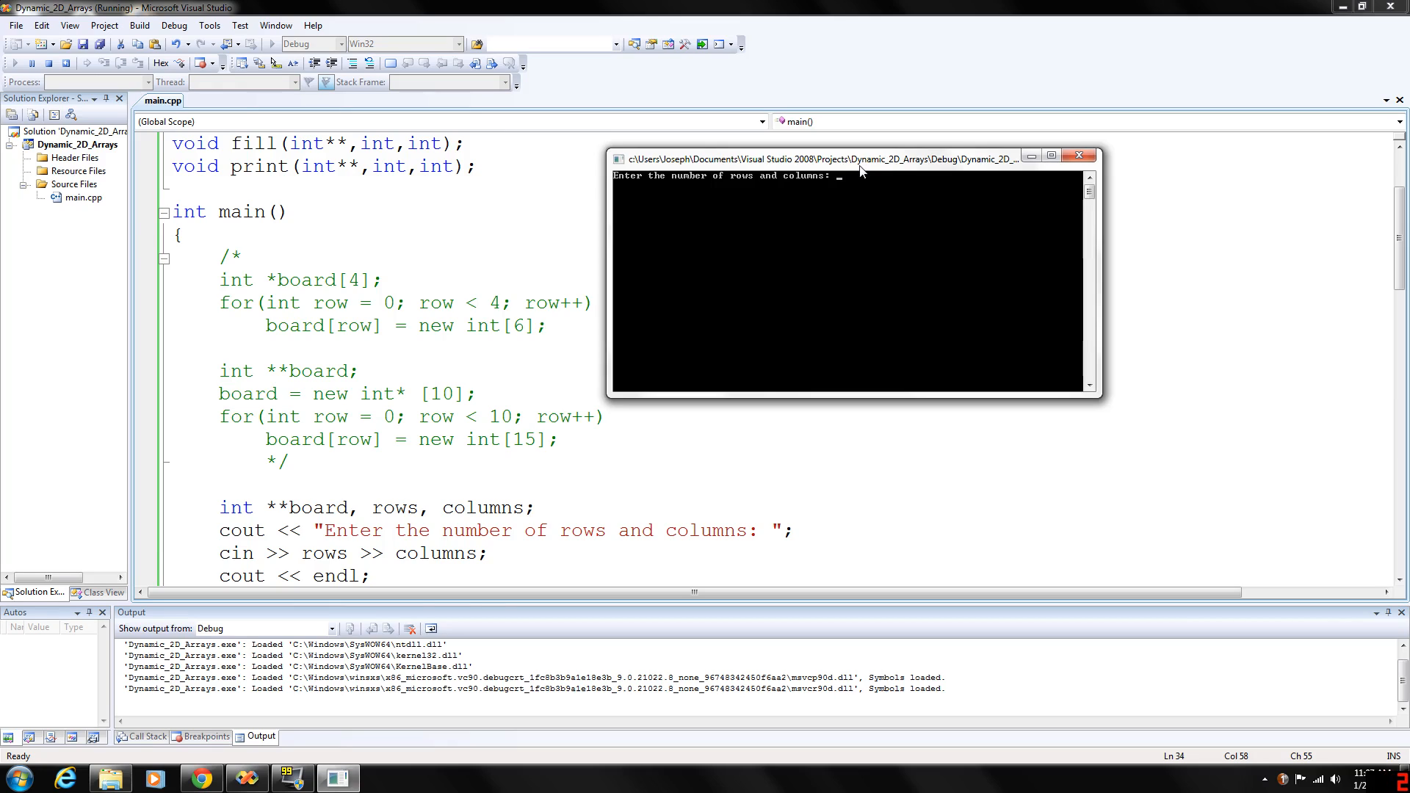
pyautogui.write('3 3')
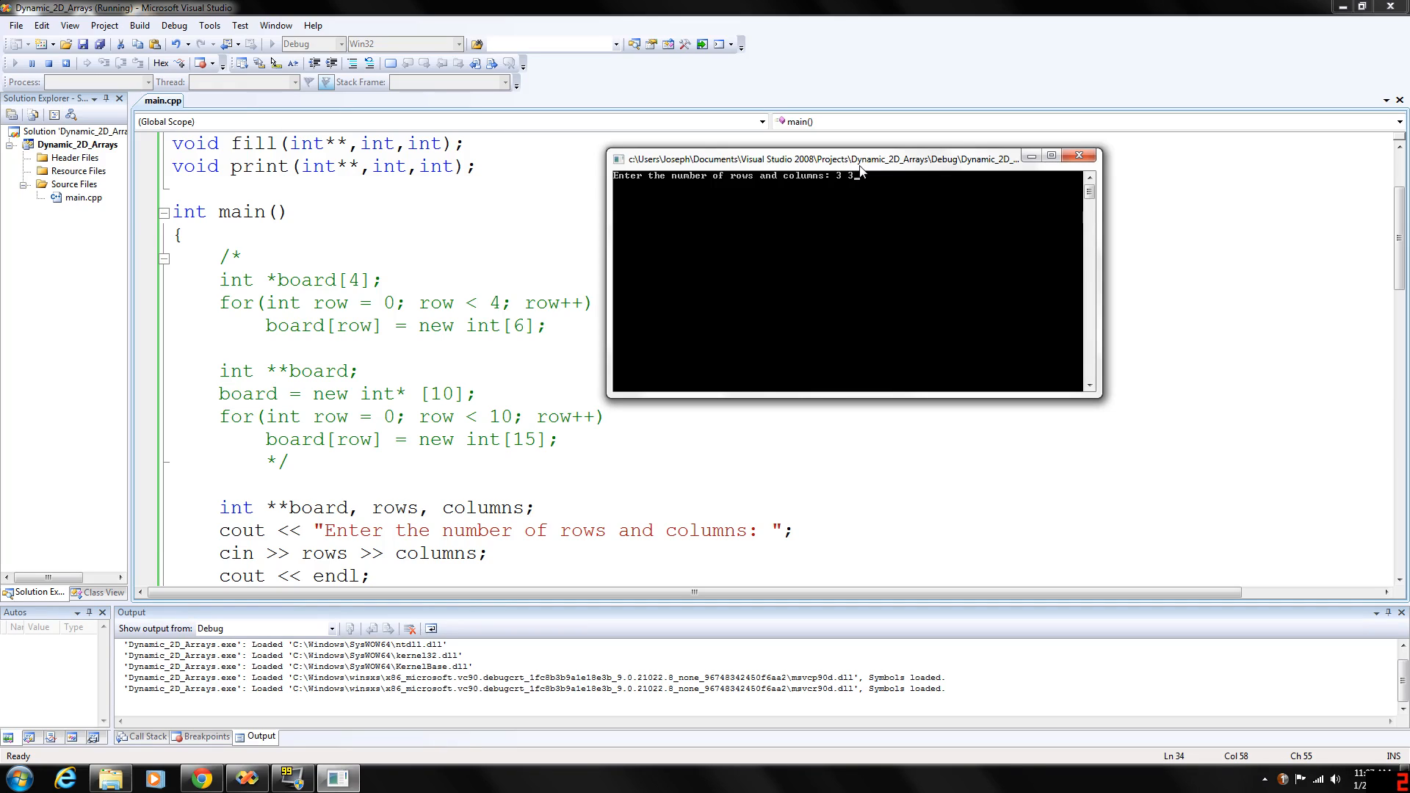
pyautogui.press('Return')
pyautogui.write('3')
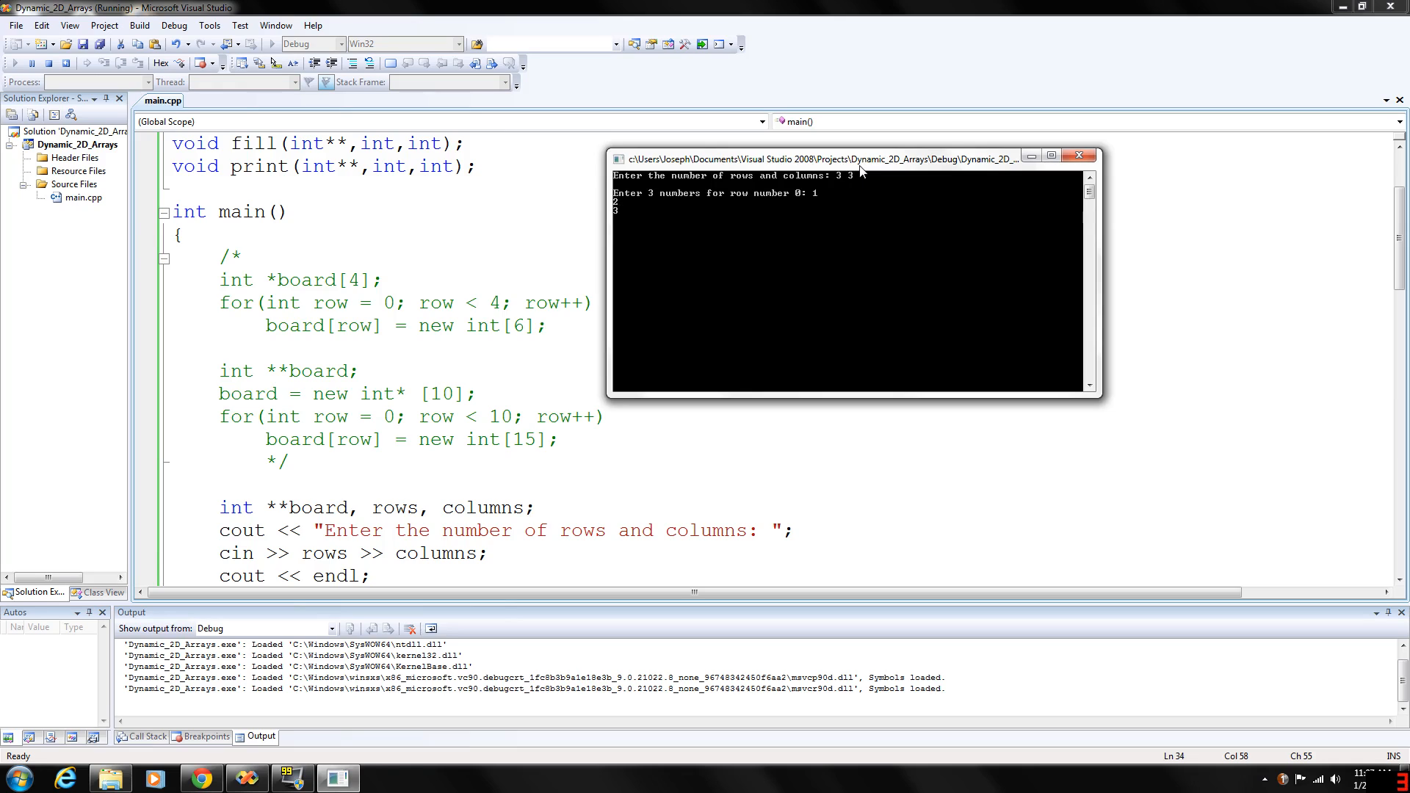
pyautogui.press('Return')
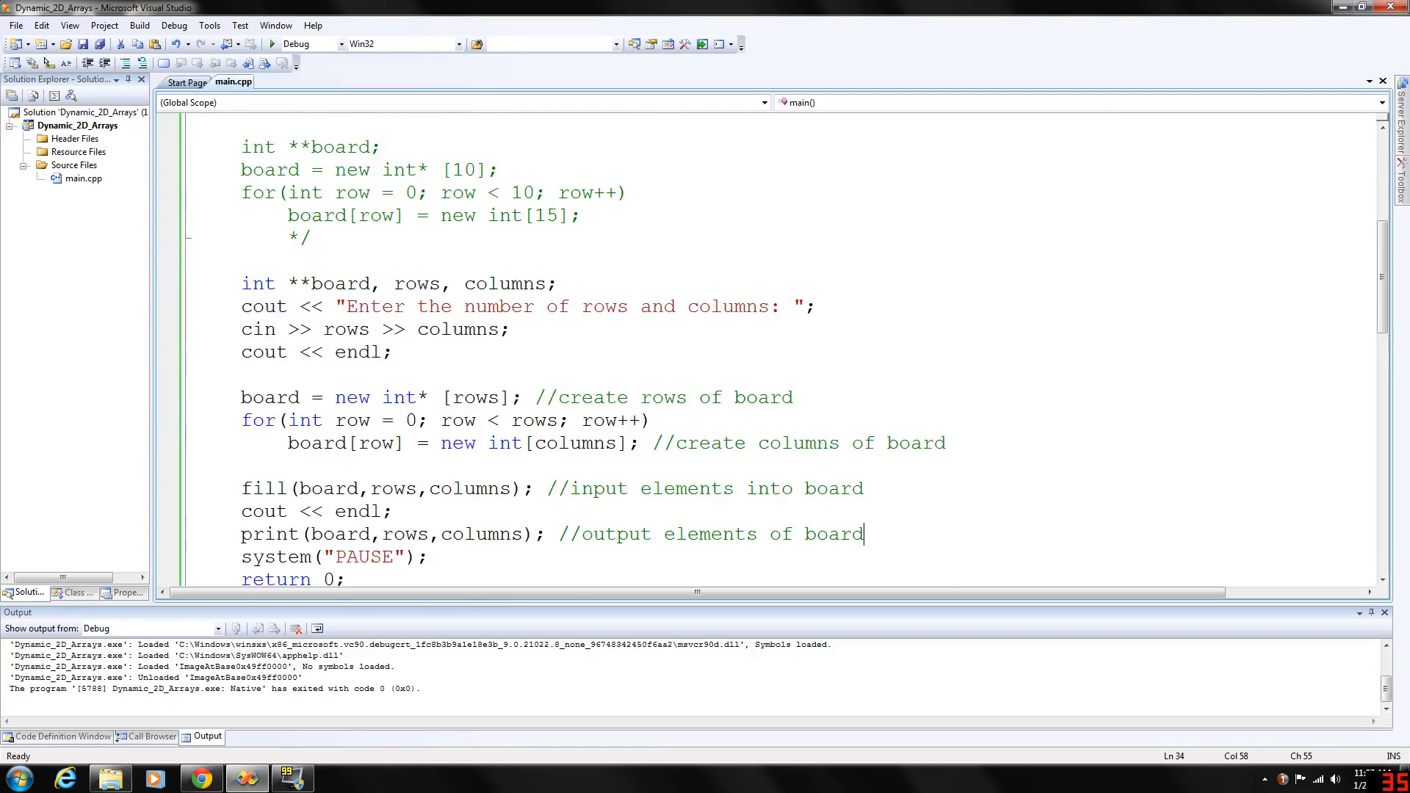
pyautogui.scroll(-3)
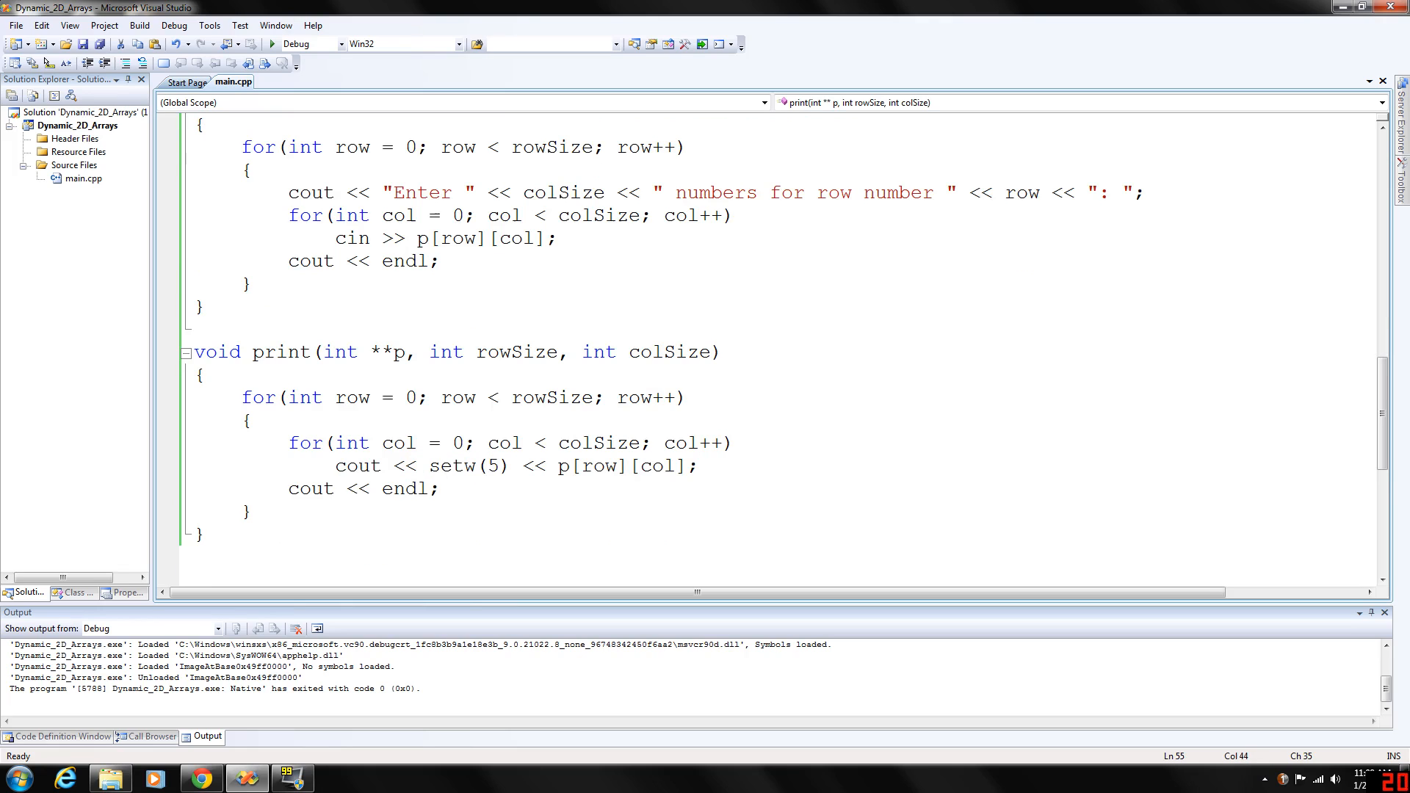
pyautogui.scroll(3)
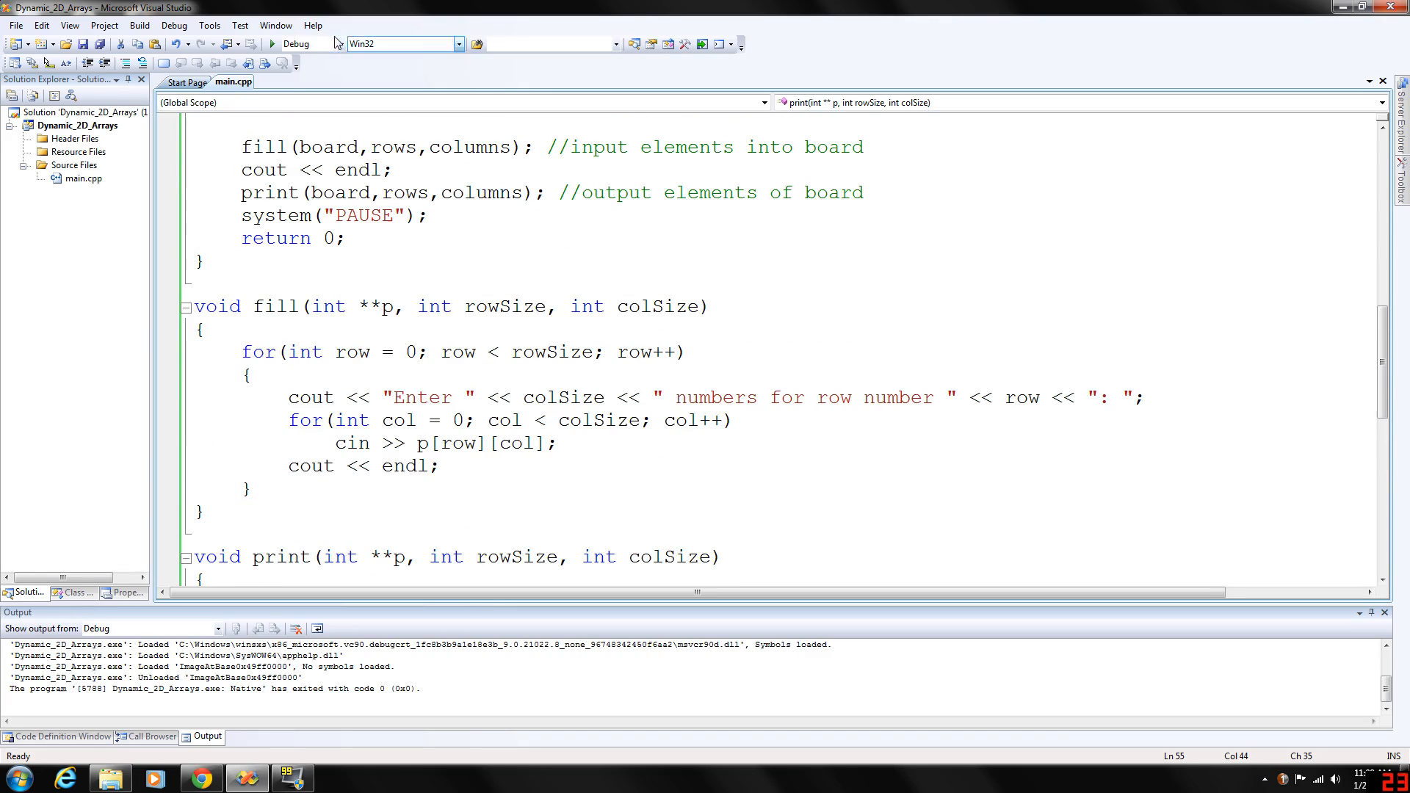
# - Start Debugging again and begin entering values (10) for the 2 by 5 board
pyautogui.click(274, 43)
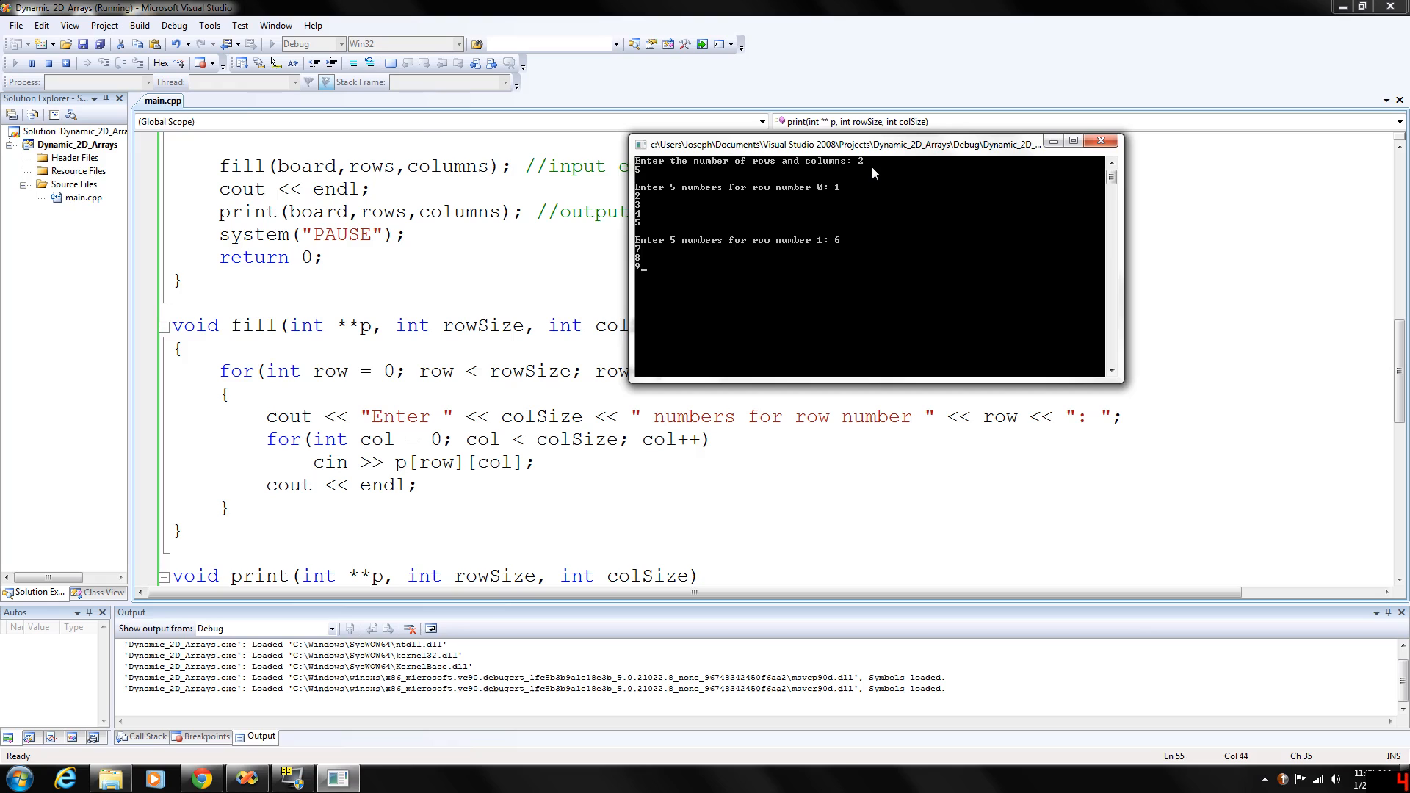
pyautogui.write('10')
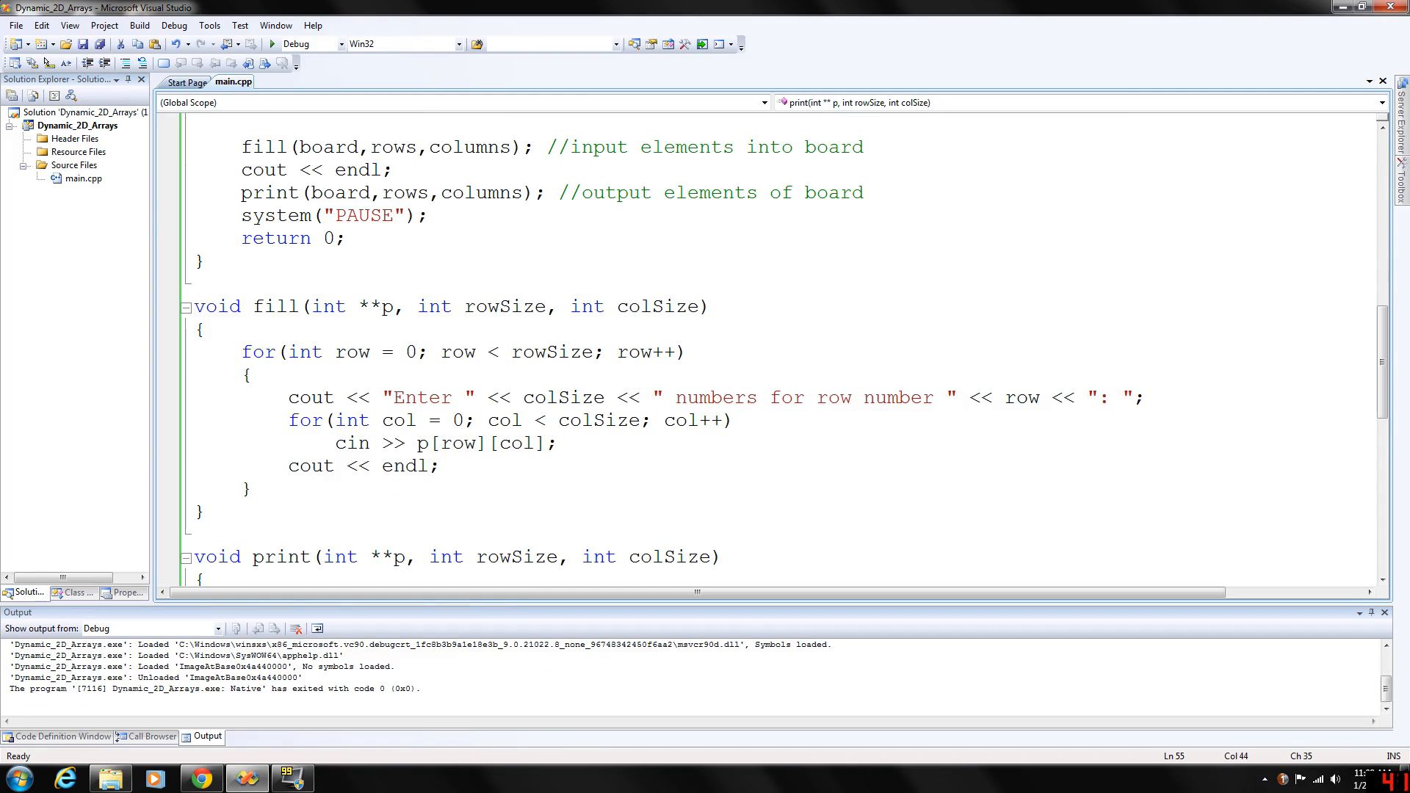
pyautogui.scroll(3)
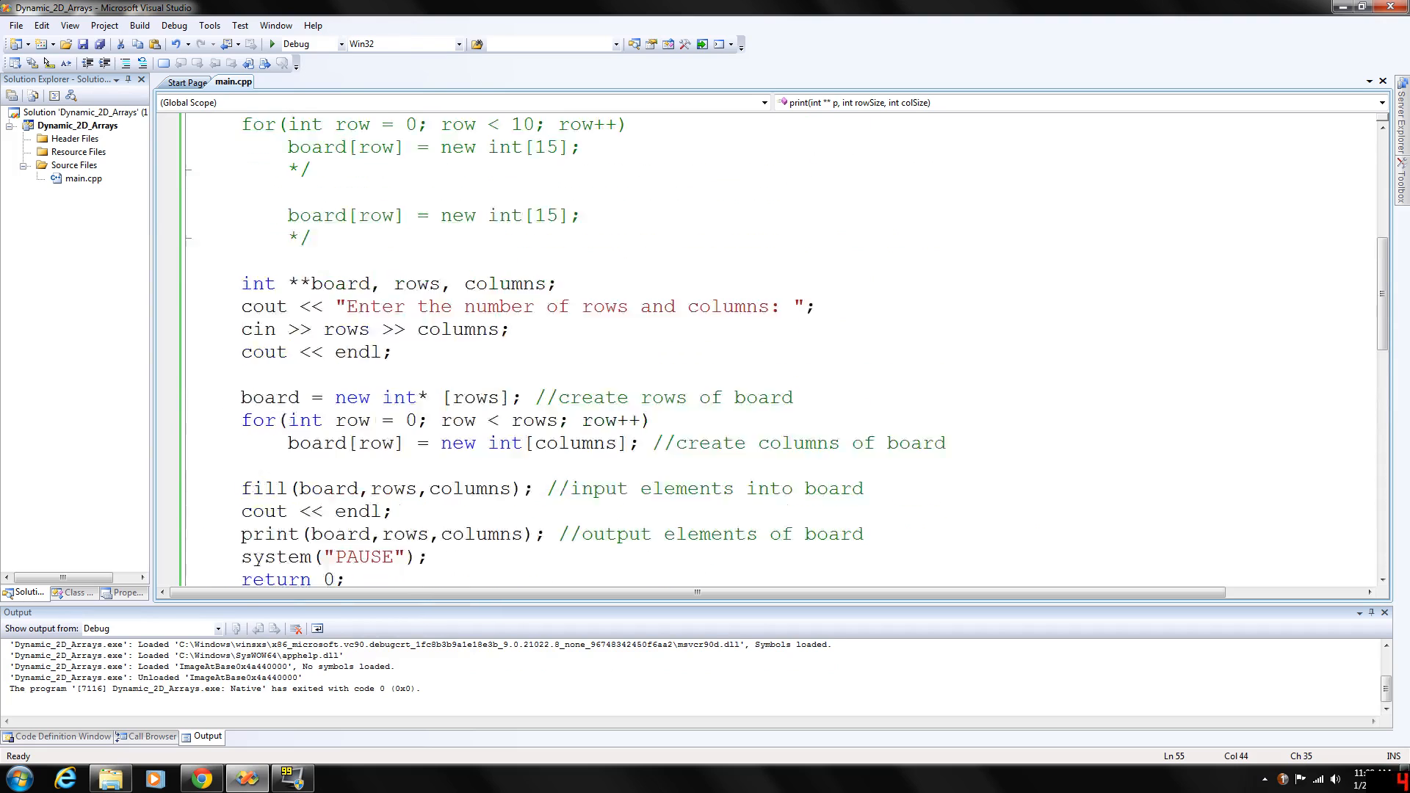
pyautogui.scroll(3)
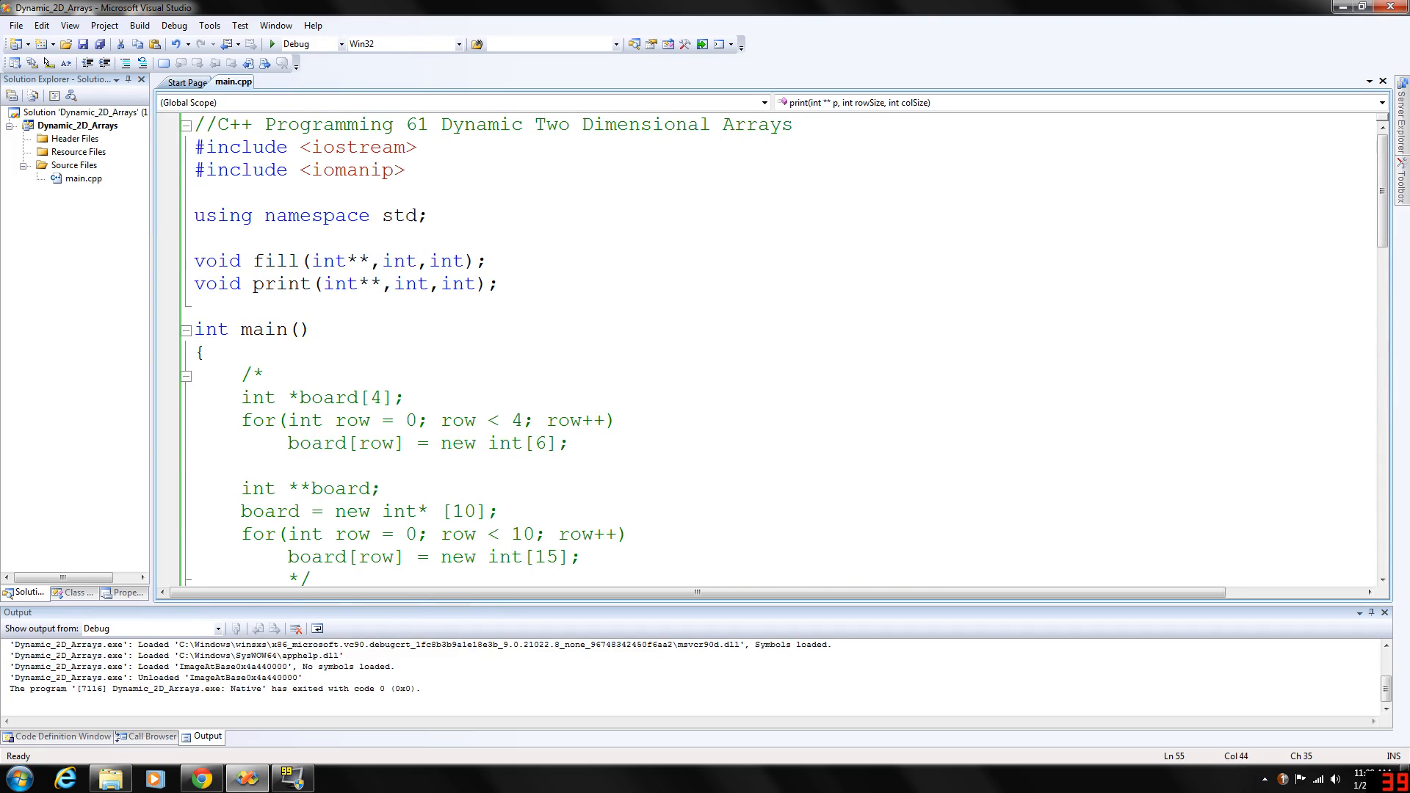
pyautogui.scroll(-3)
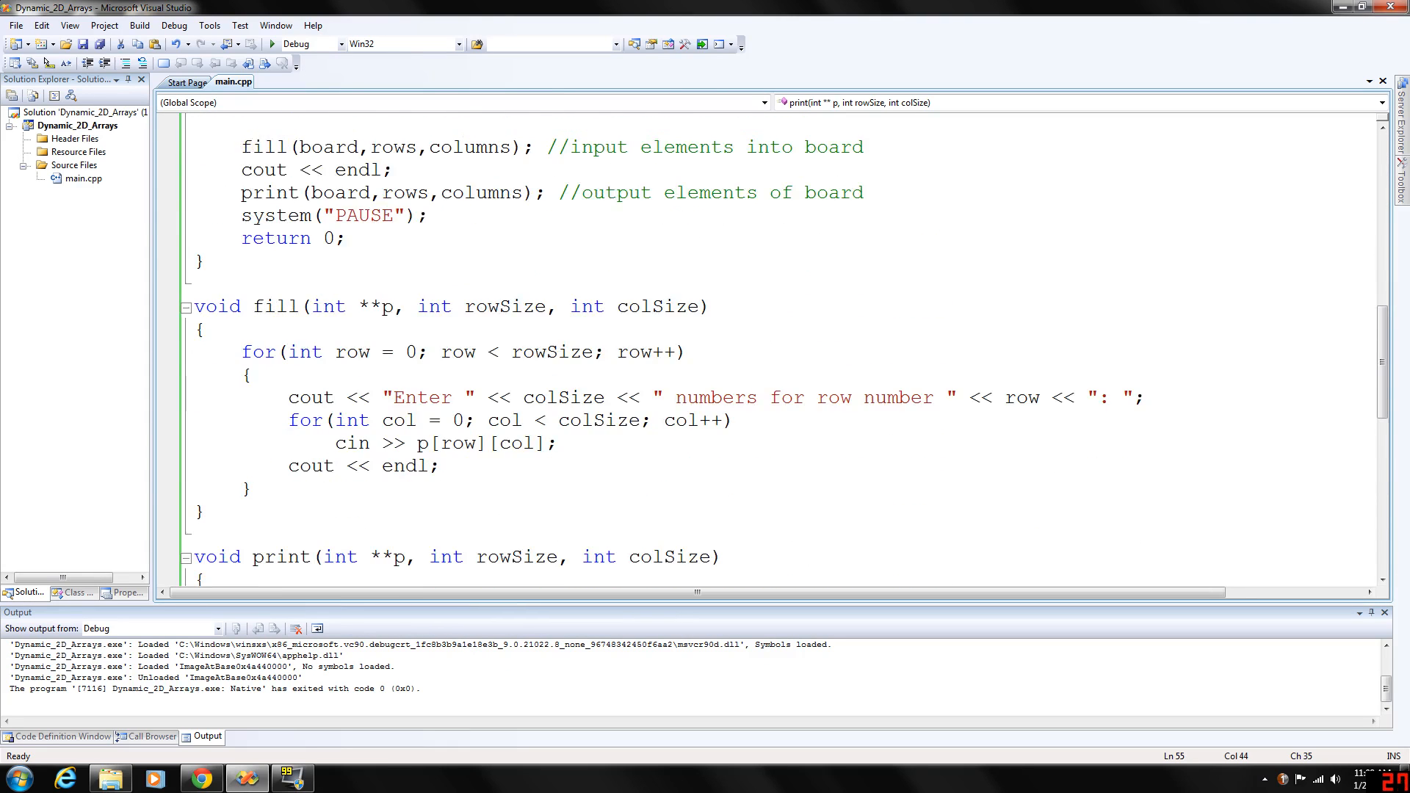
pyautogui.scroll(-3)
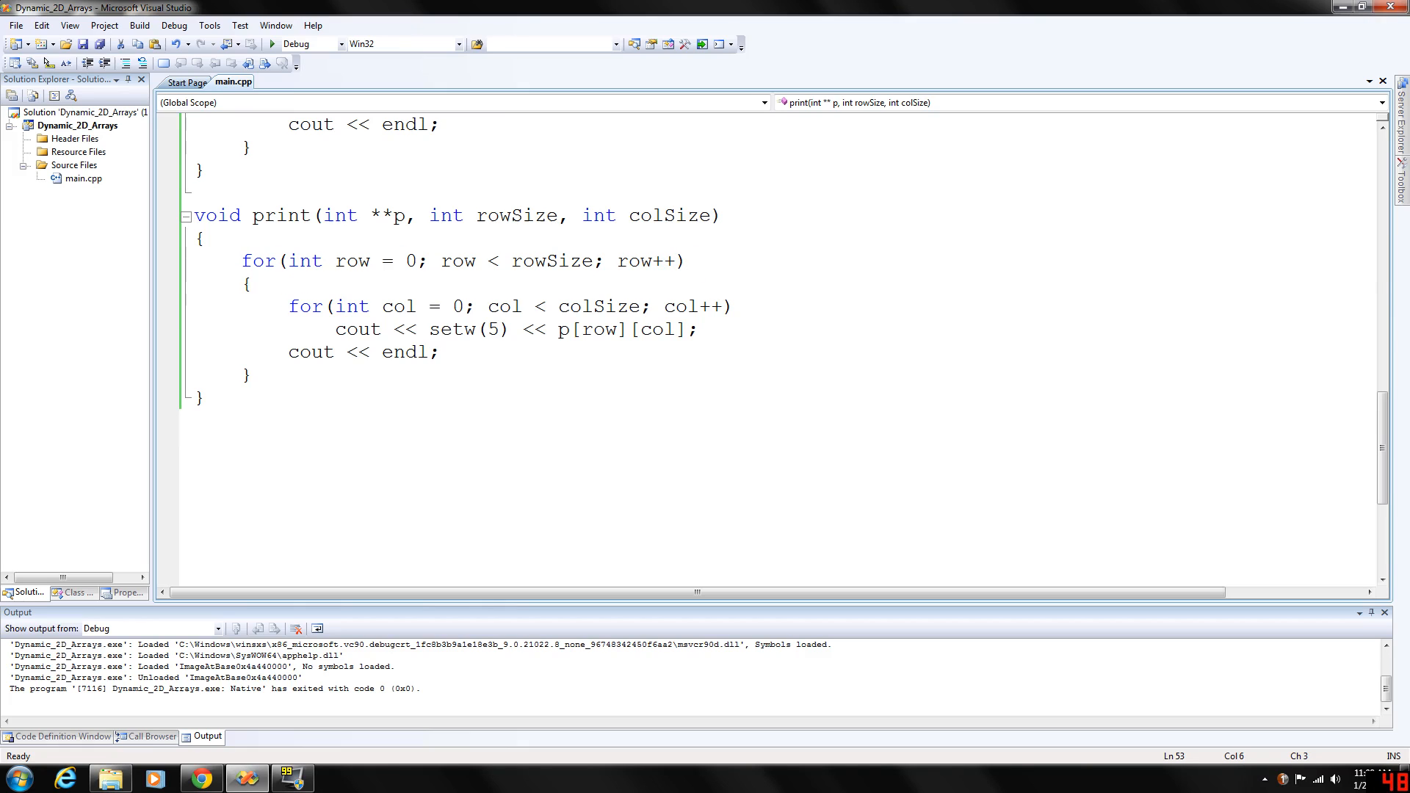
pyautogui.click(254, 285)
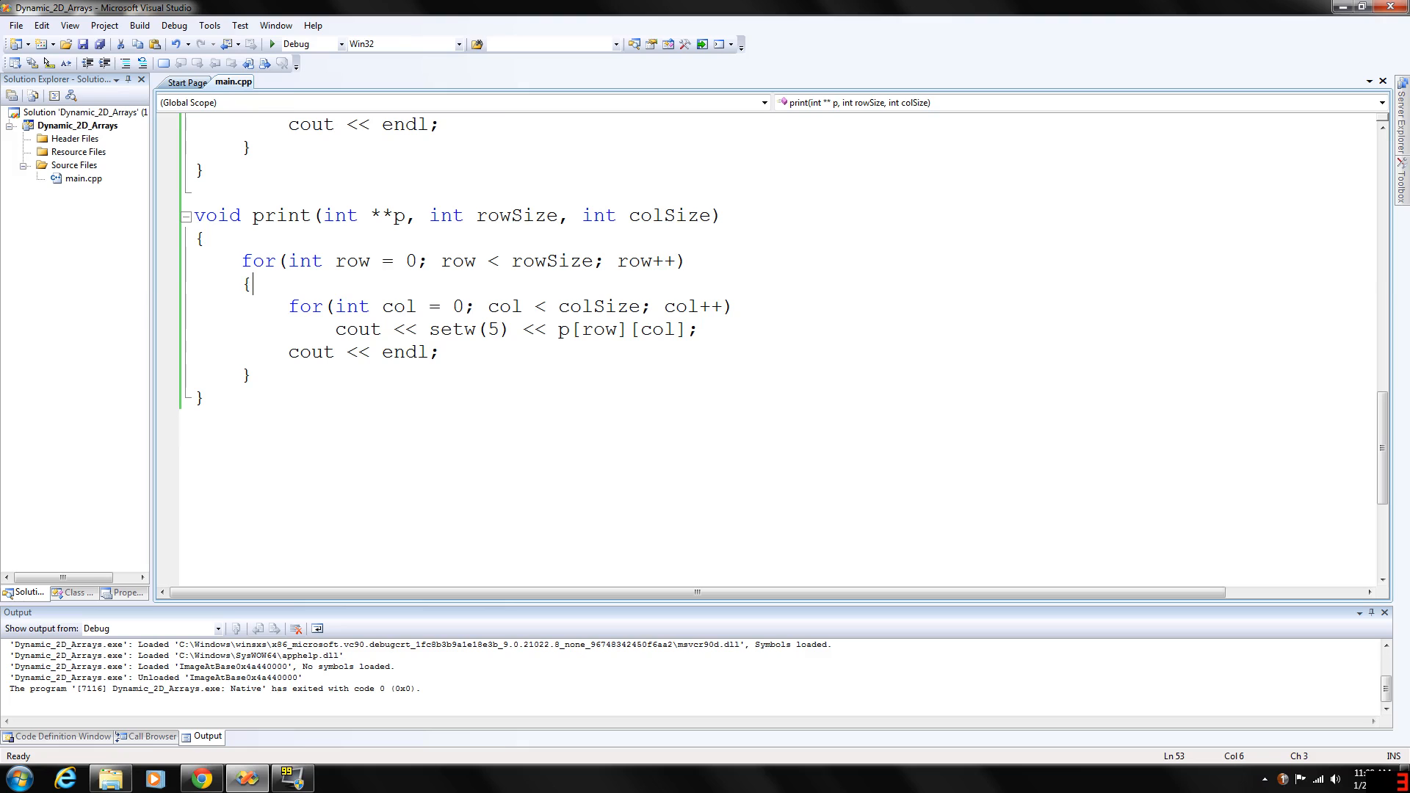
pyautogui.scroll(3)
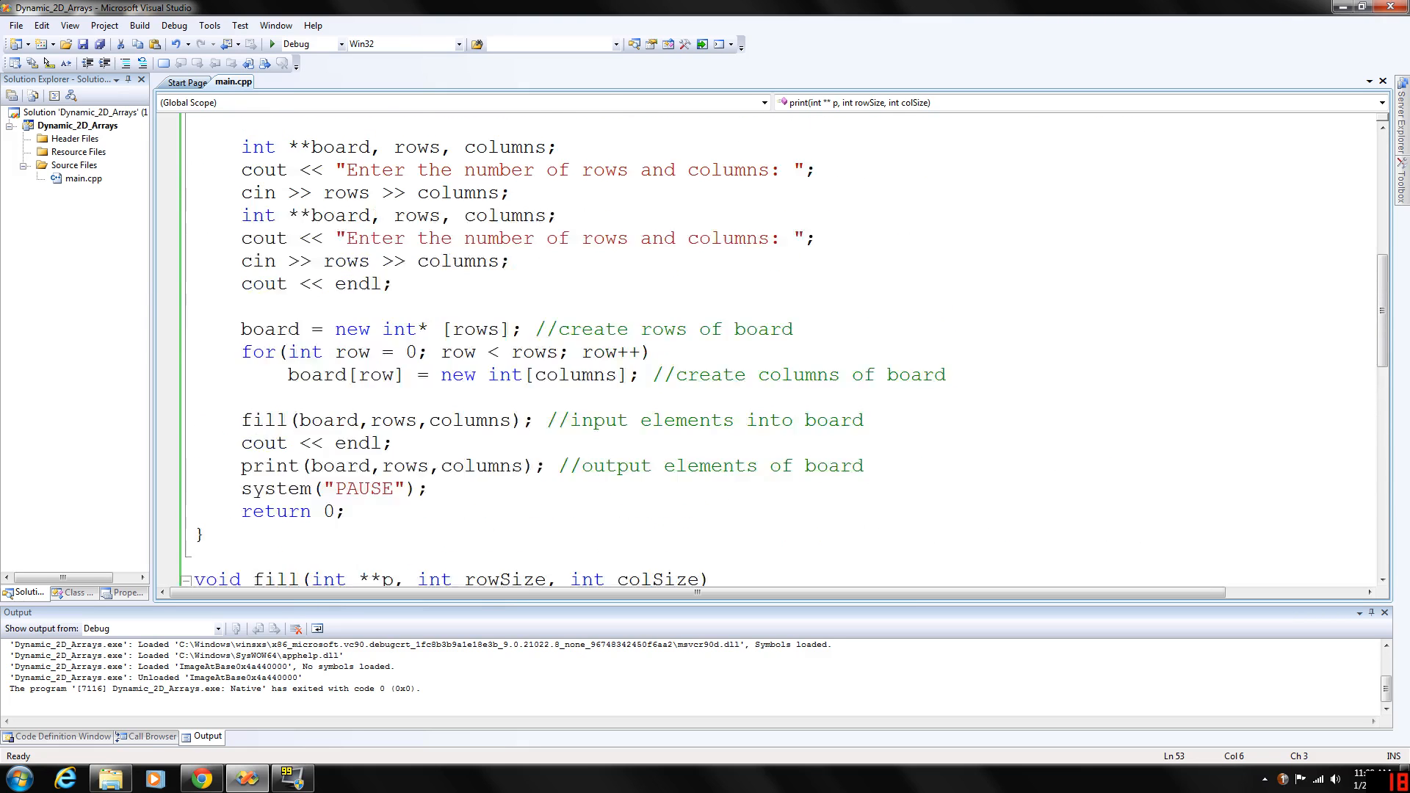
pyautogui.scroll(3)
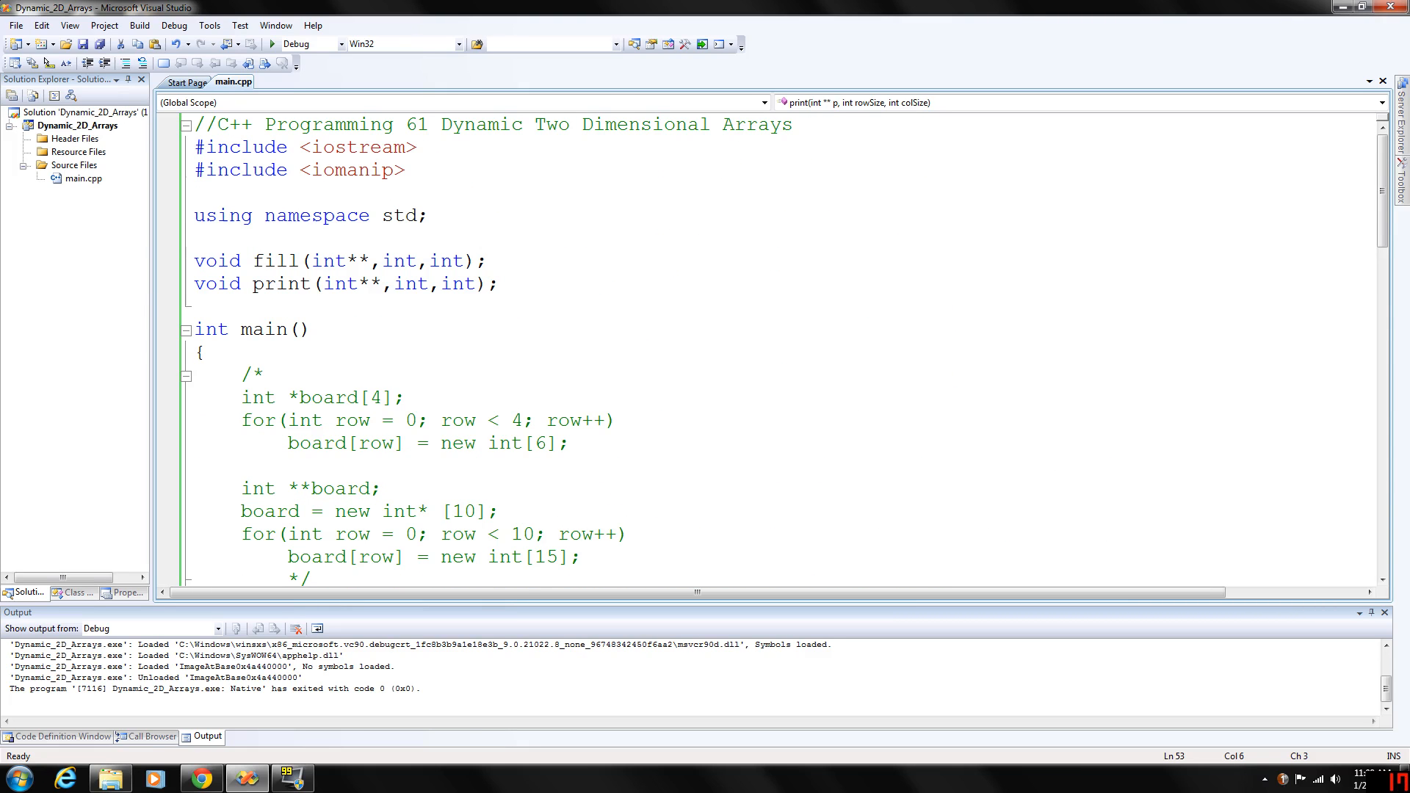